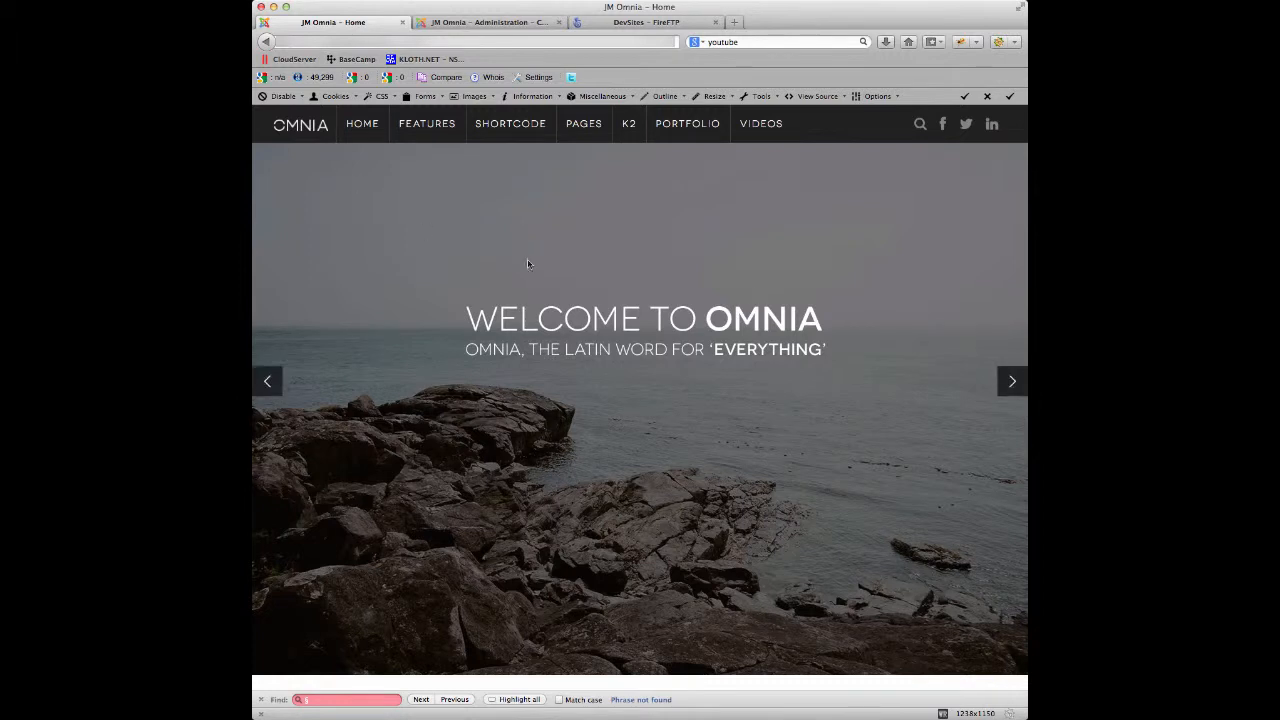
mouse_move(815, 274)
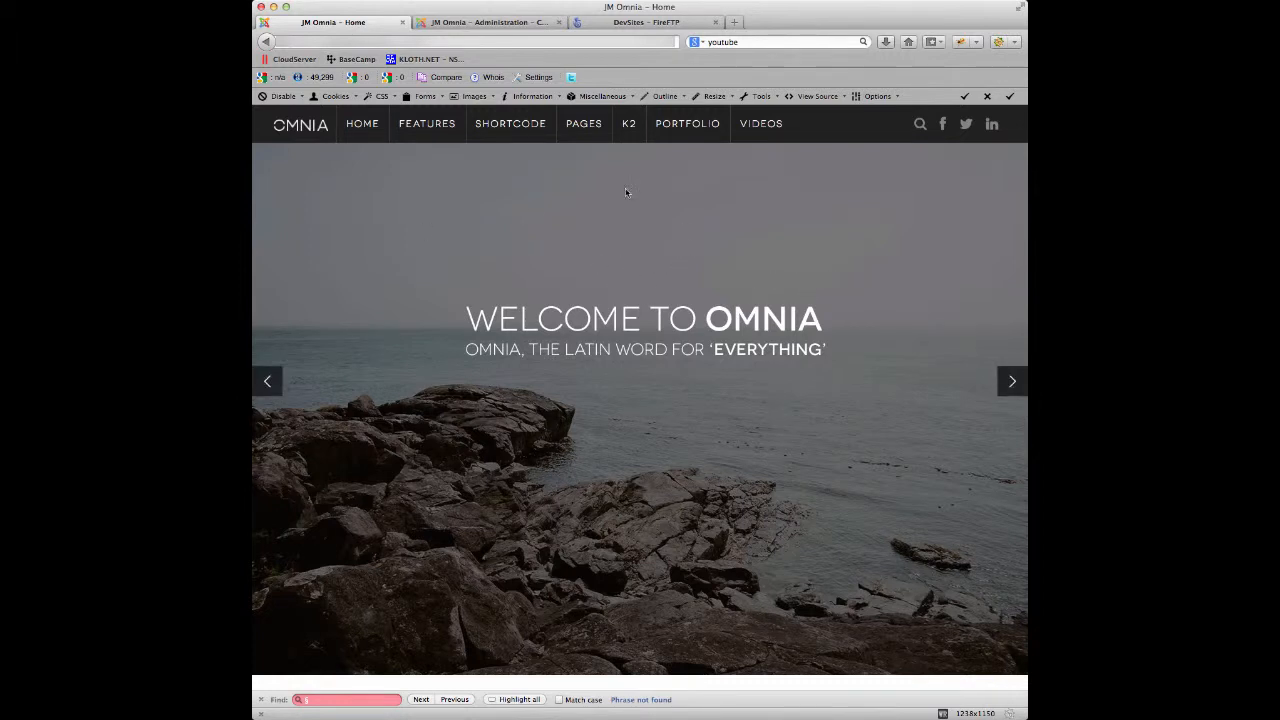
- From the admin tab, open jm_omnia - Default in Template Manager at its Basic tab
click(486, 22)
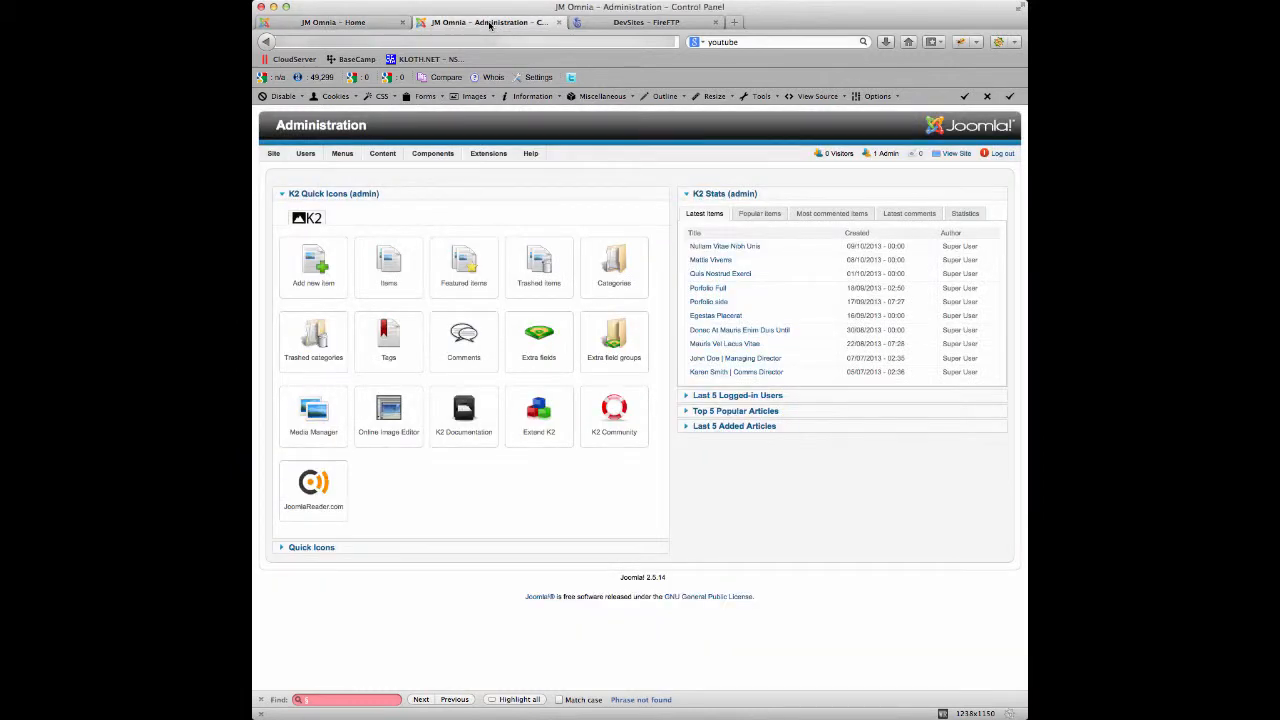
mouse_move(508, 207)
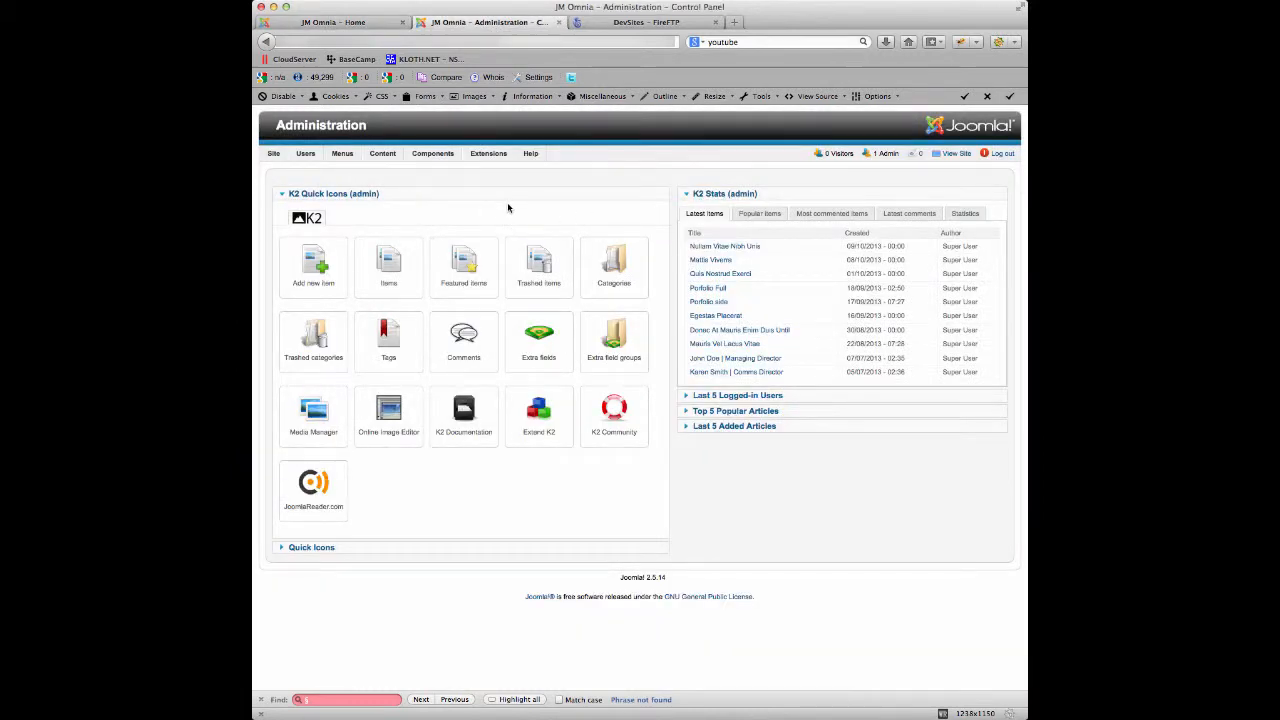
click(488, 153)
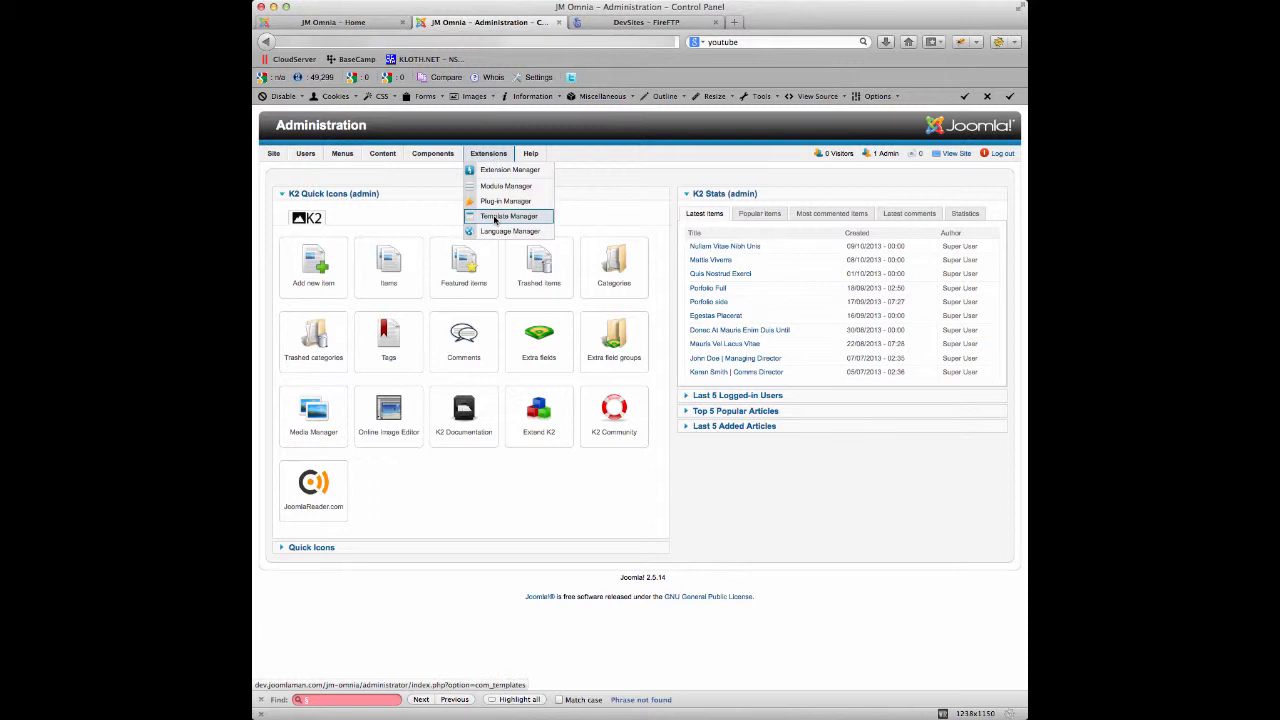
click(509, 216)
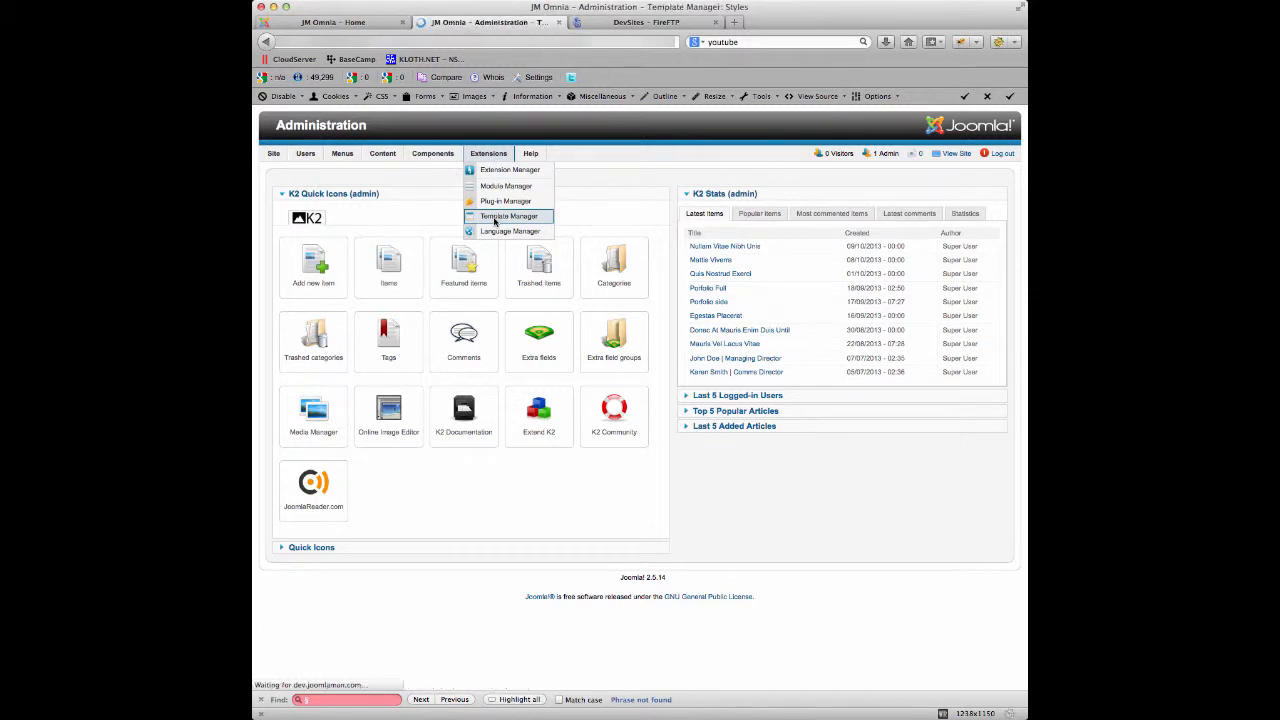
click(509, 216)
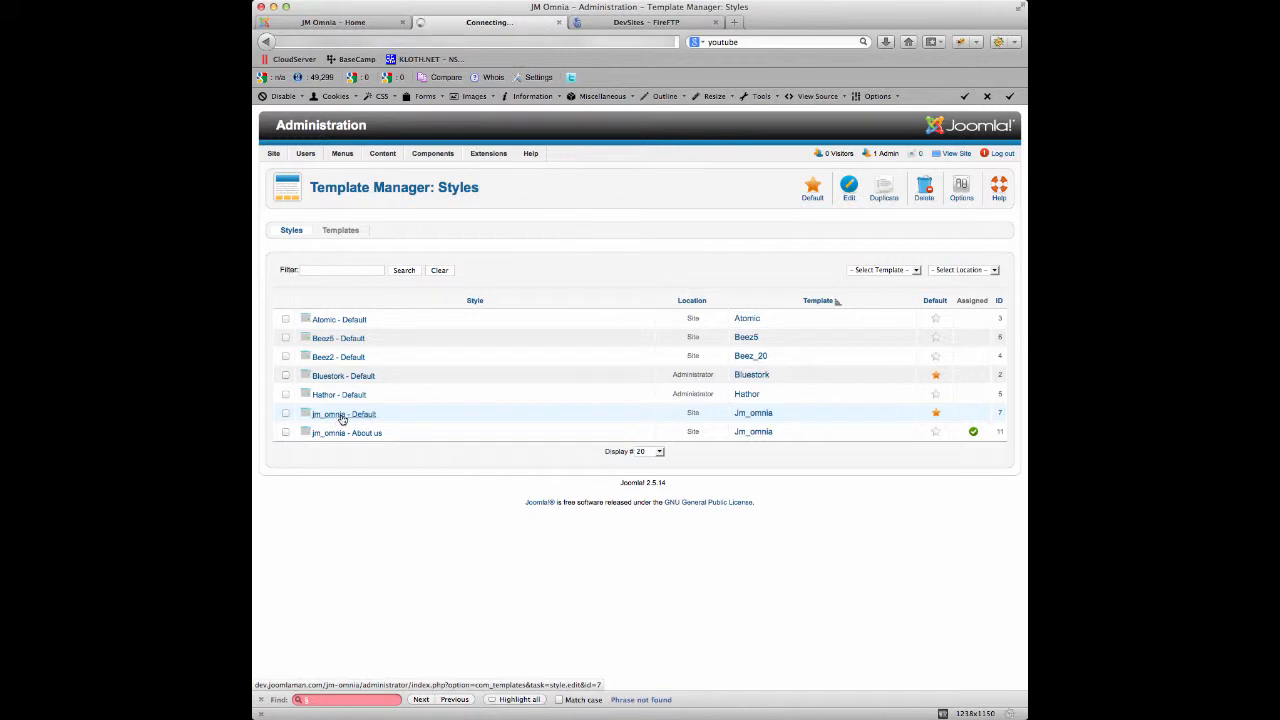
click(343, 413)
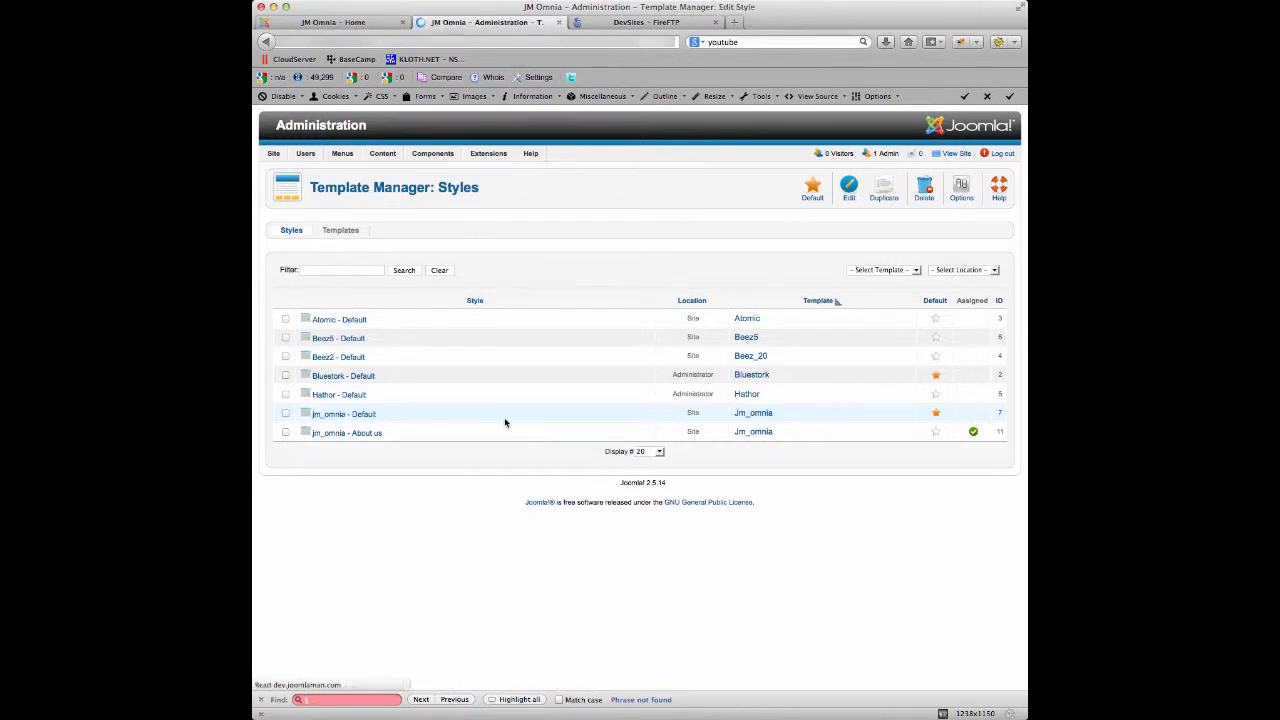
click(344, 413)
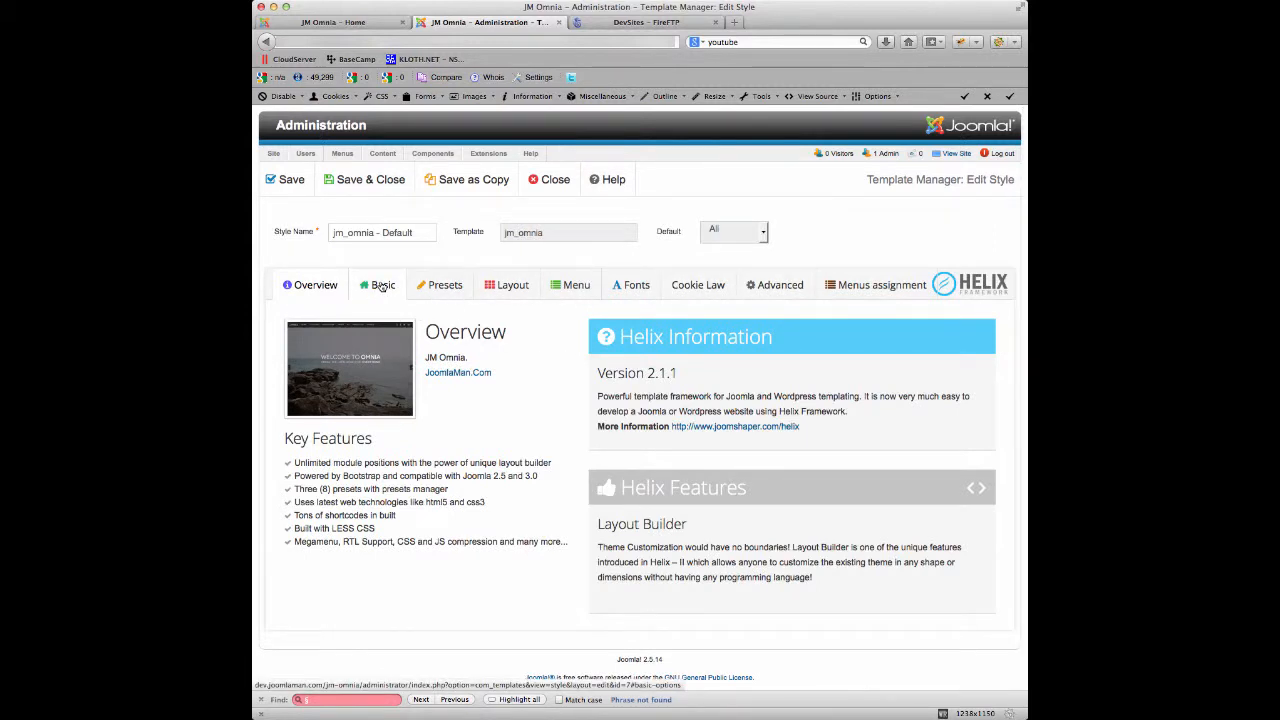
click(382, 284)
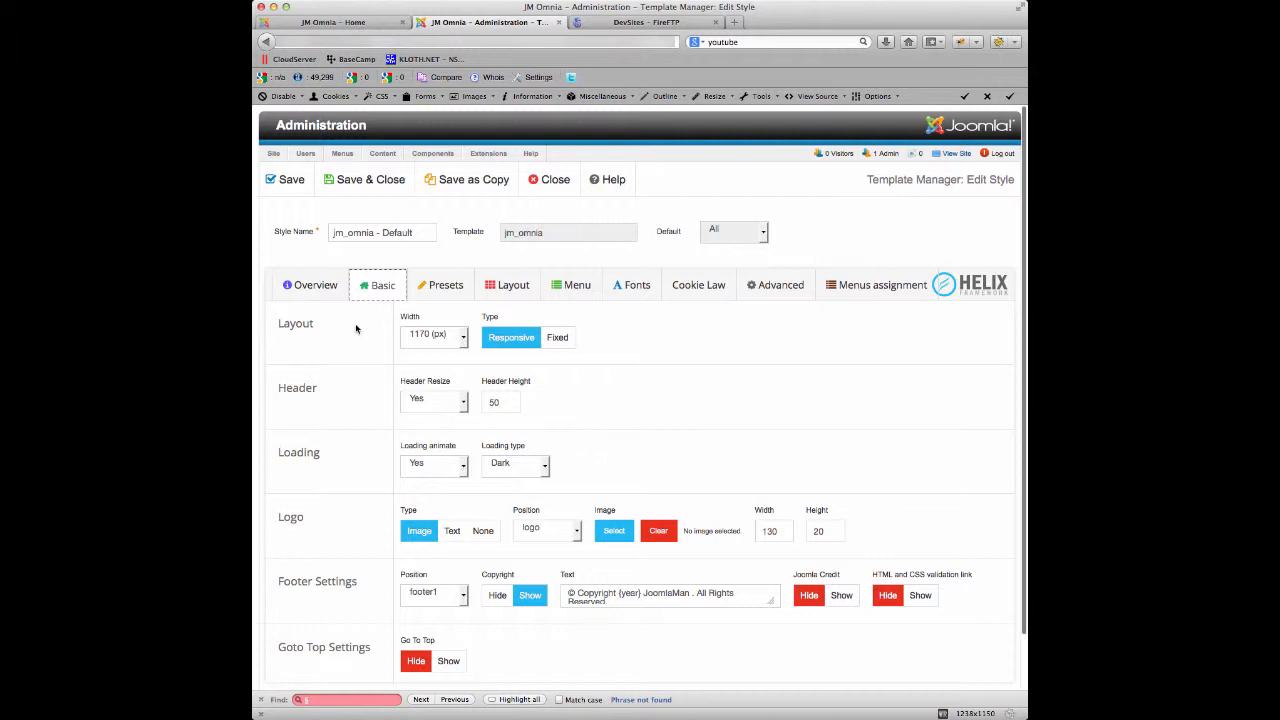
mouse_move(429, 546)
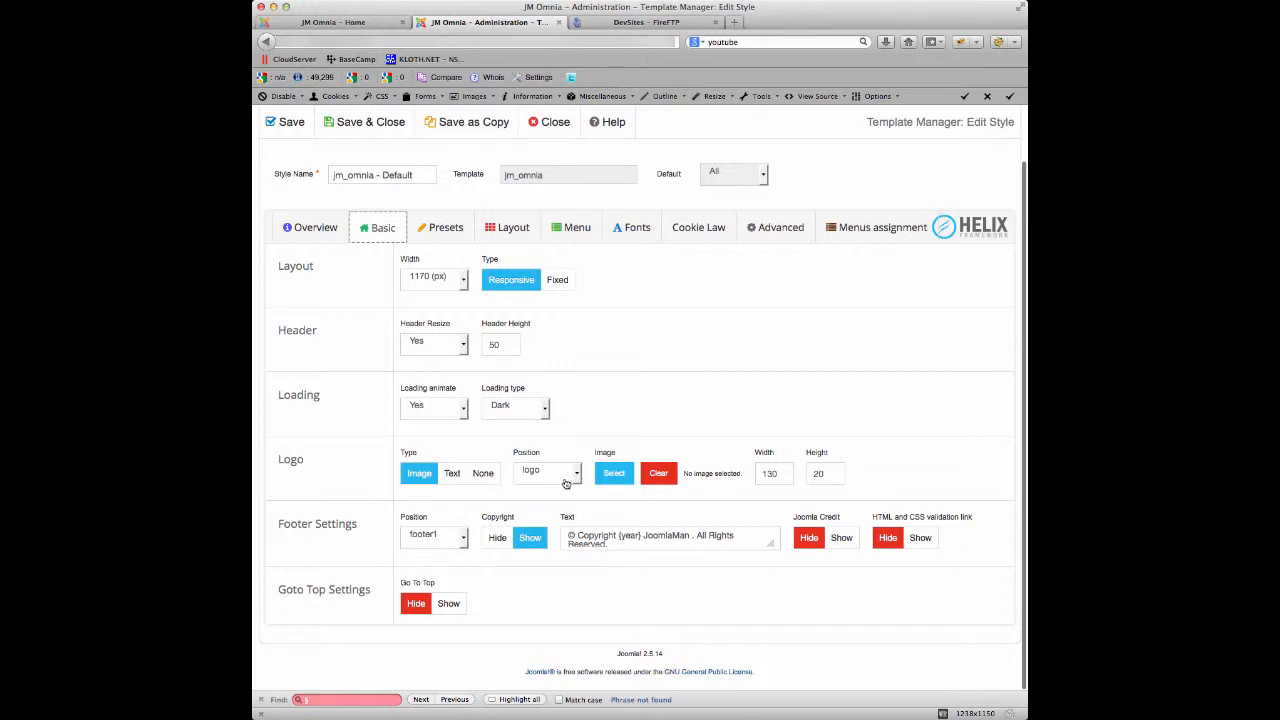
click(547, 471)
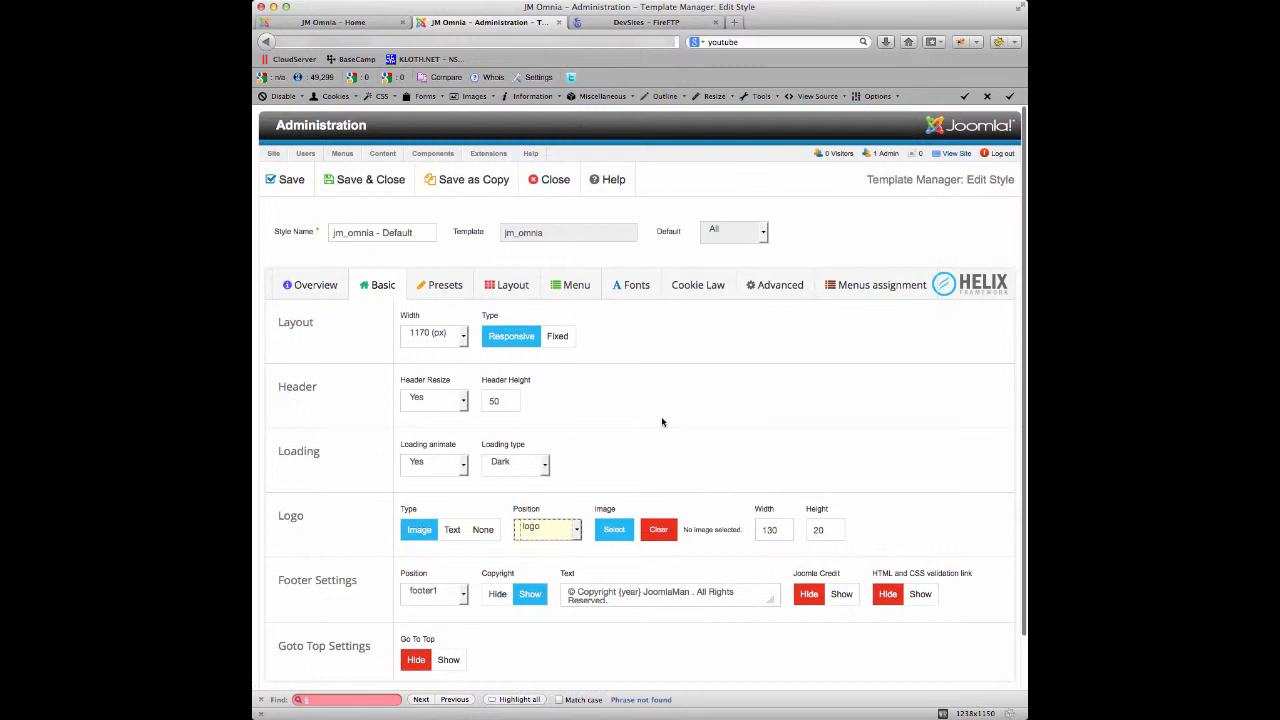
- Close the style editor and go to Content > Media Manager
click(549, 179)
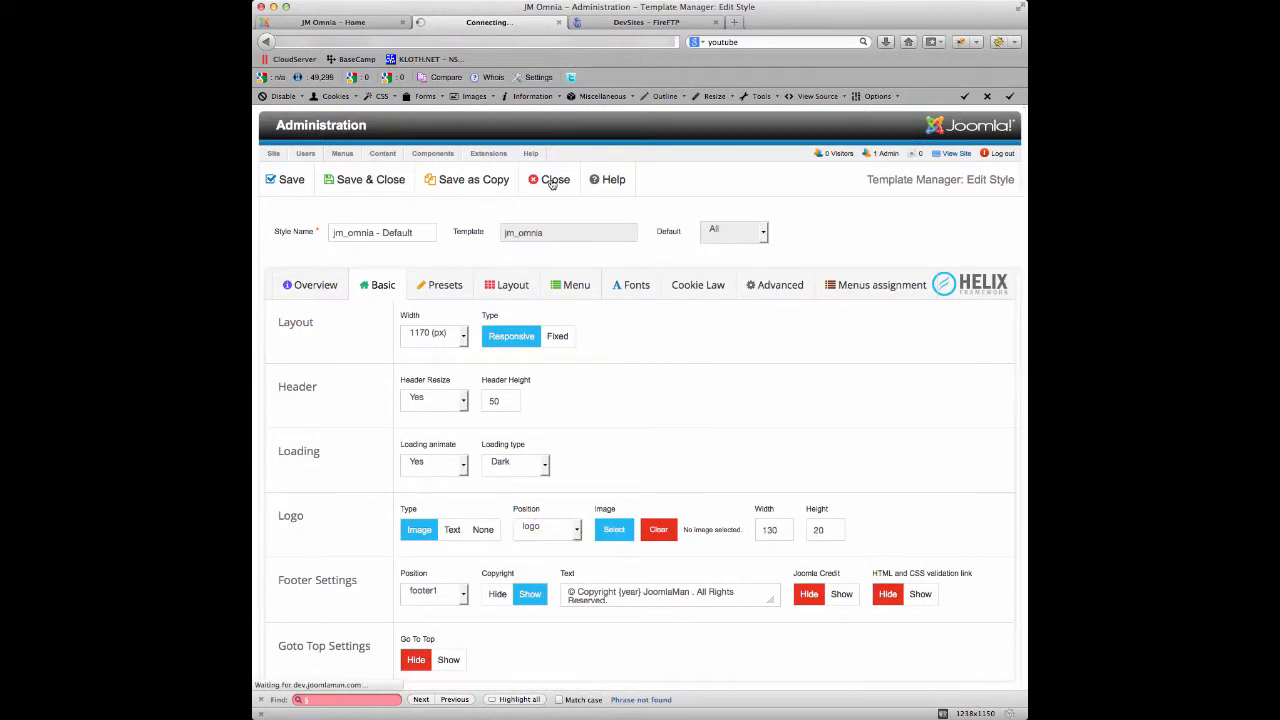
click(549, 179)
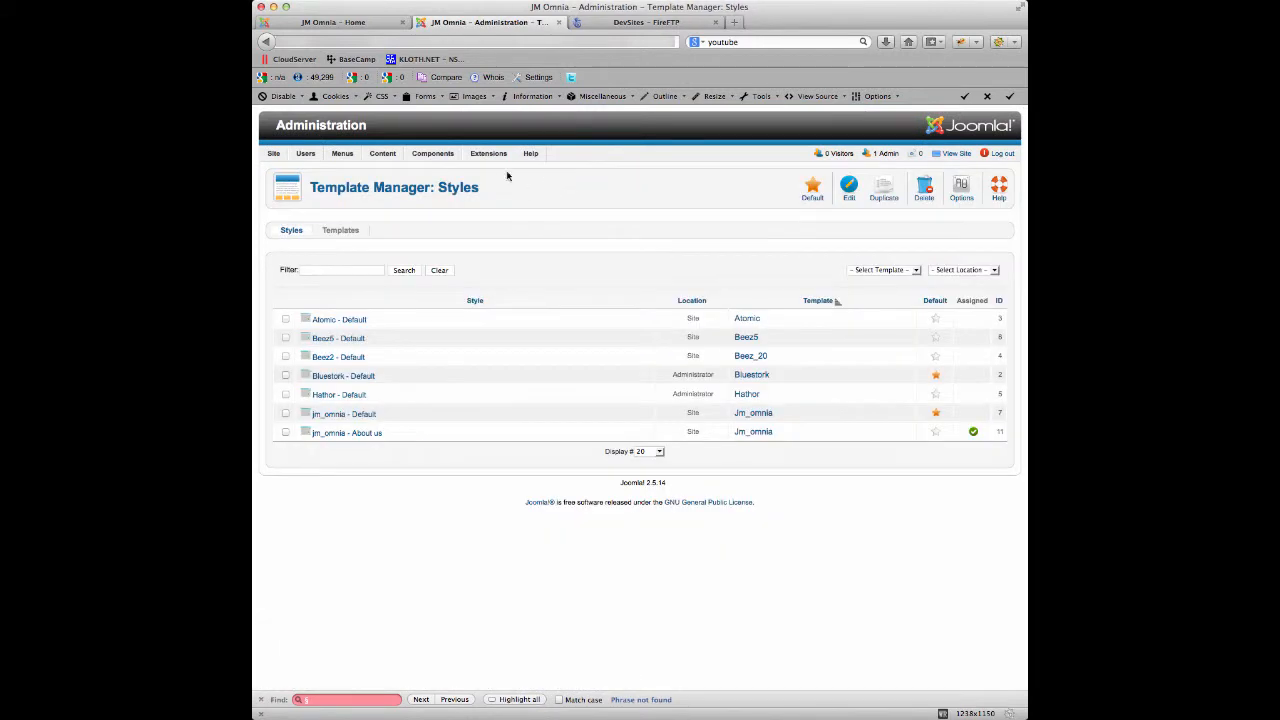
click(488, 153)
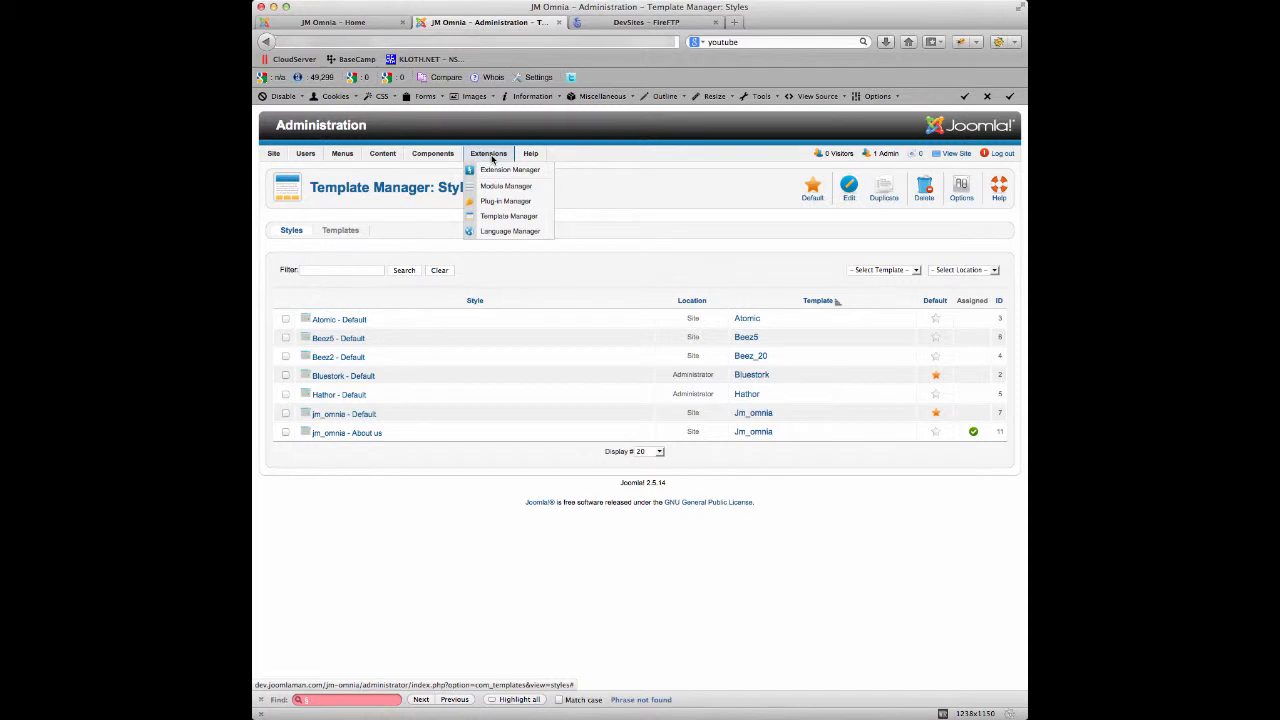
click(273, 153)
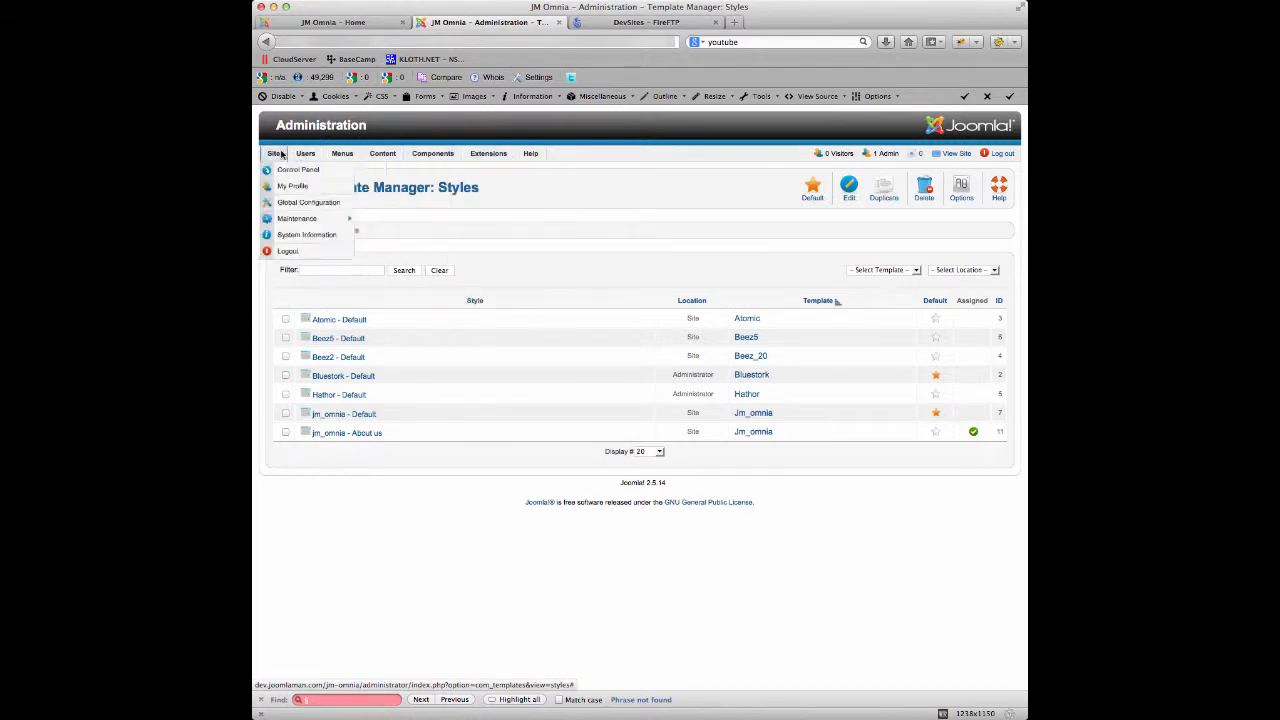
click(305, 153)
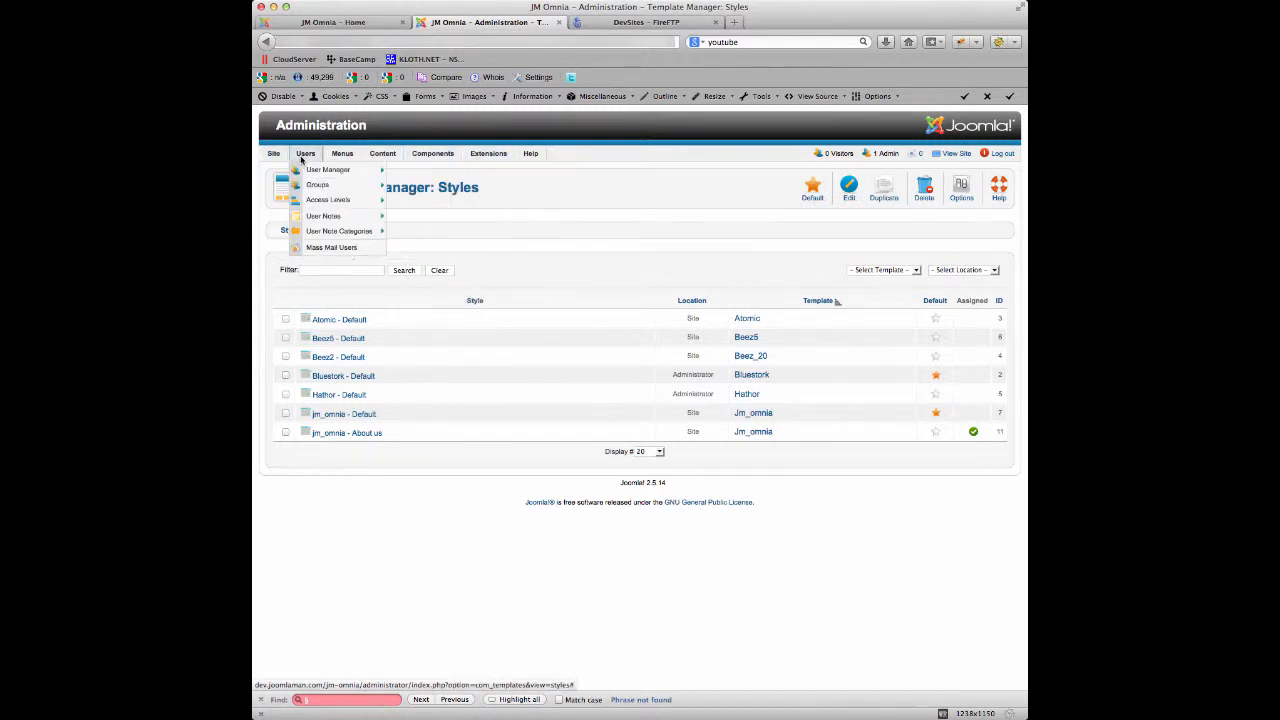
click(382, 153)
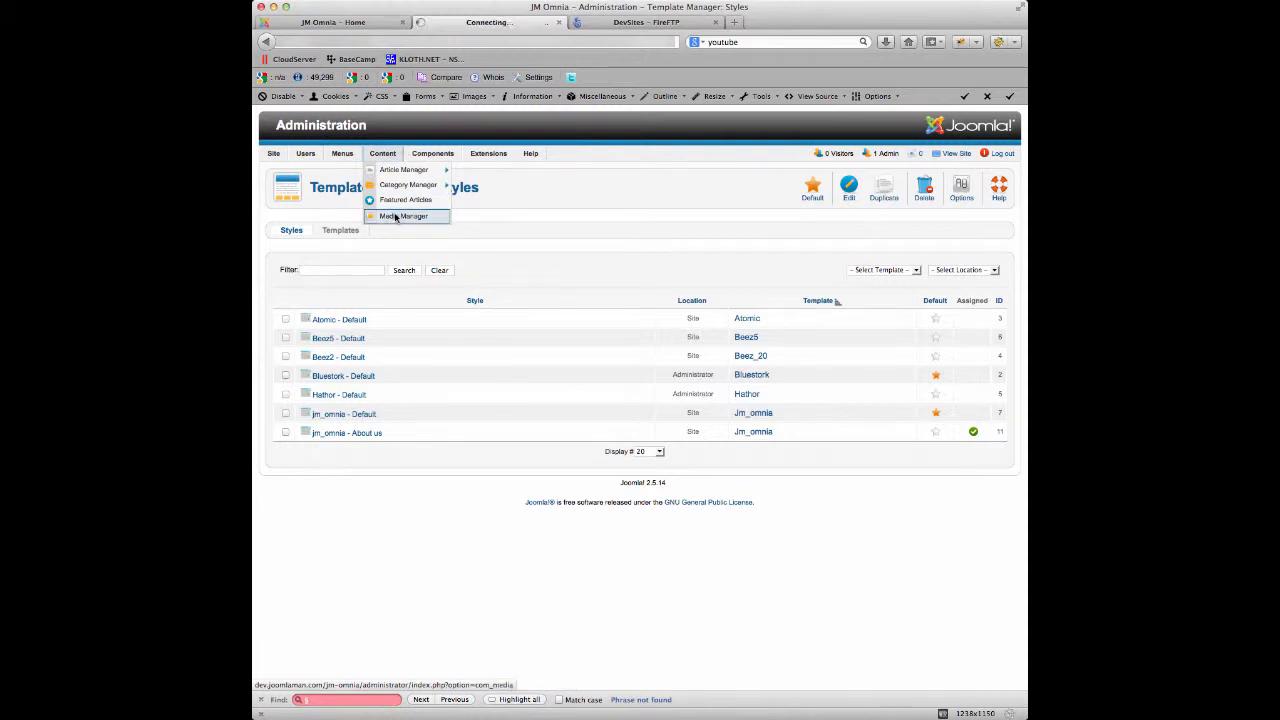
click(406, 216)
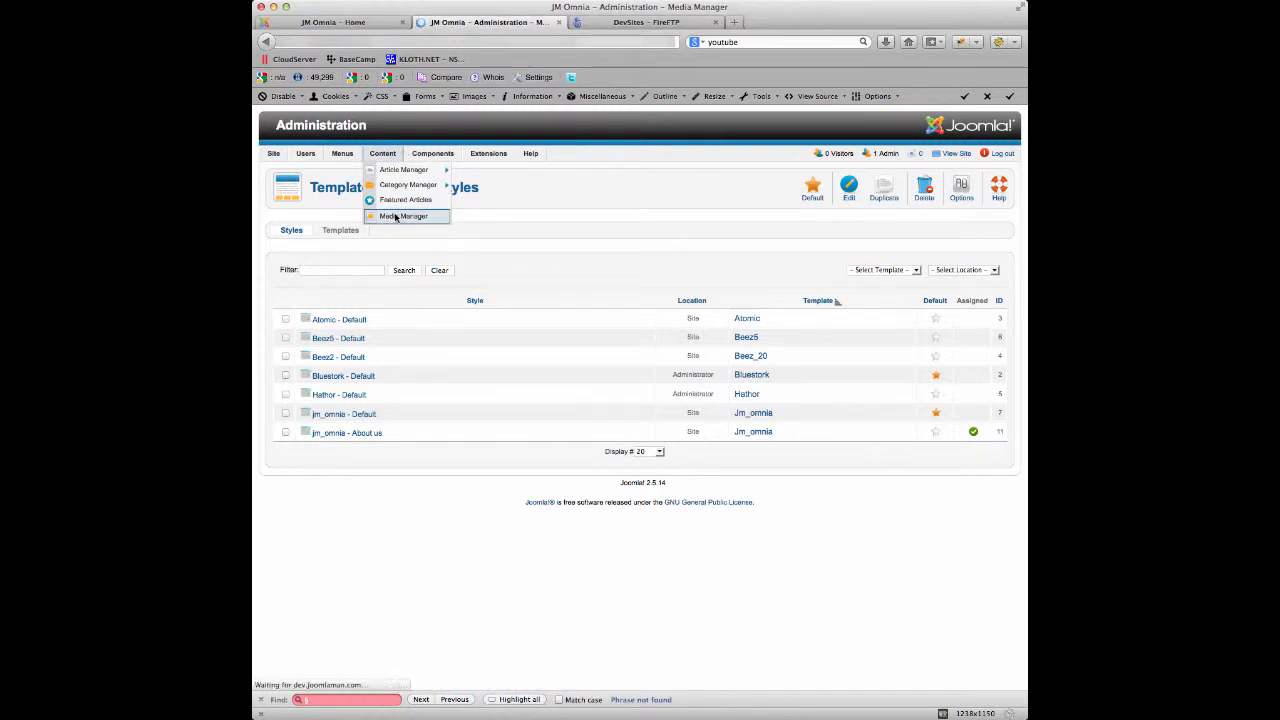
click(405, 216)
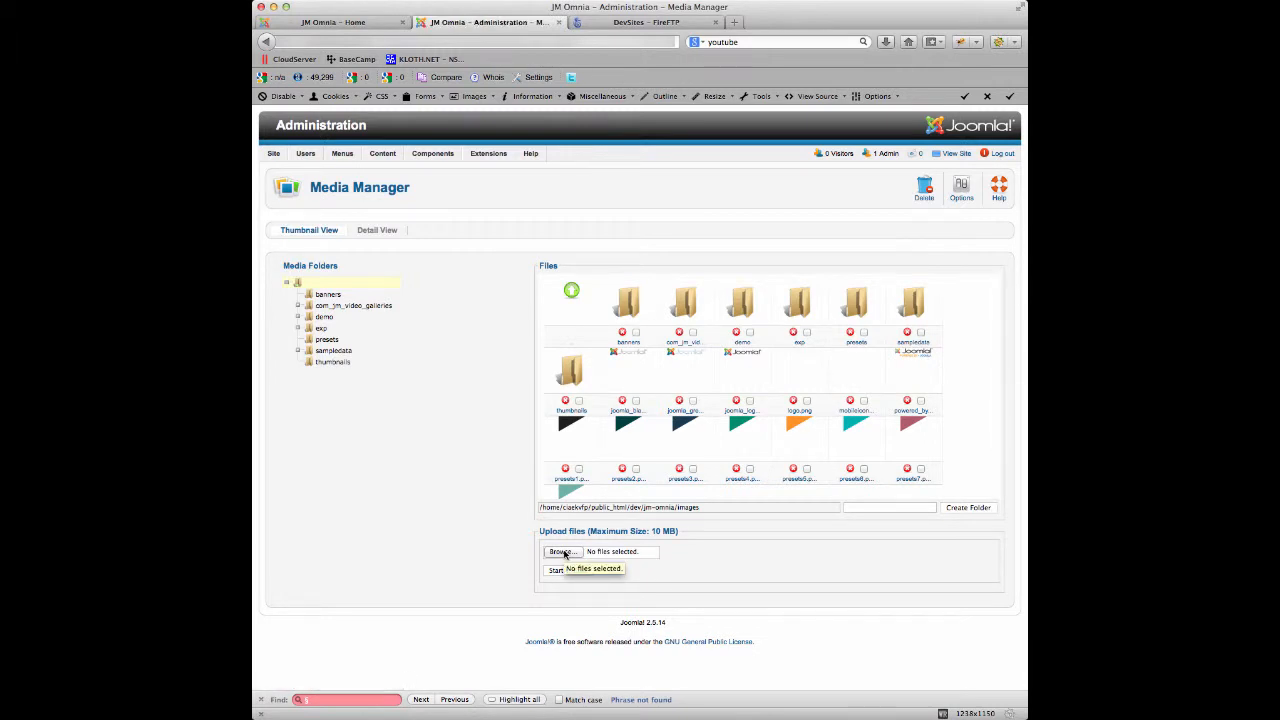
- Browse to joomla_test.gif on the Desktop and upload it to the images folder
click(562, 551)
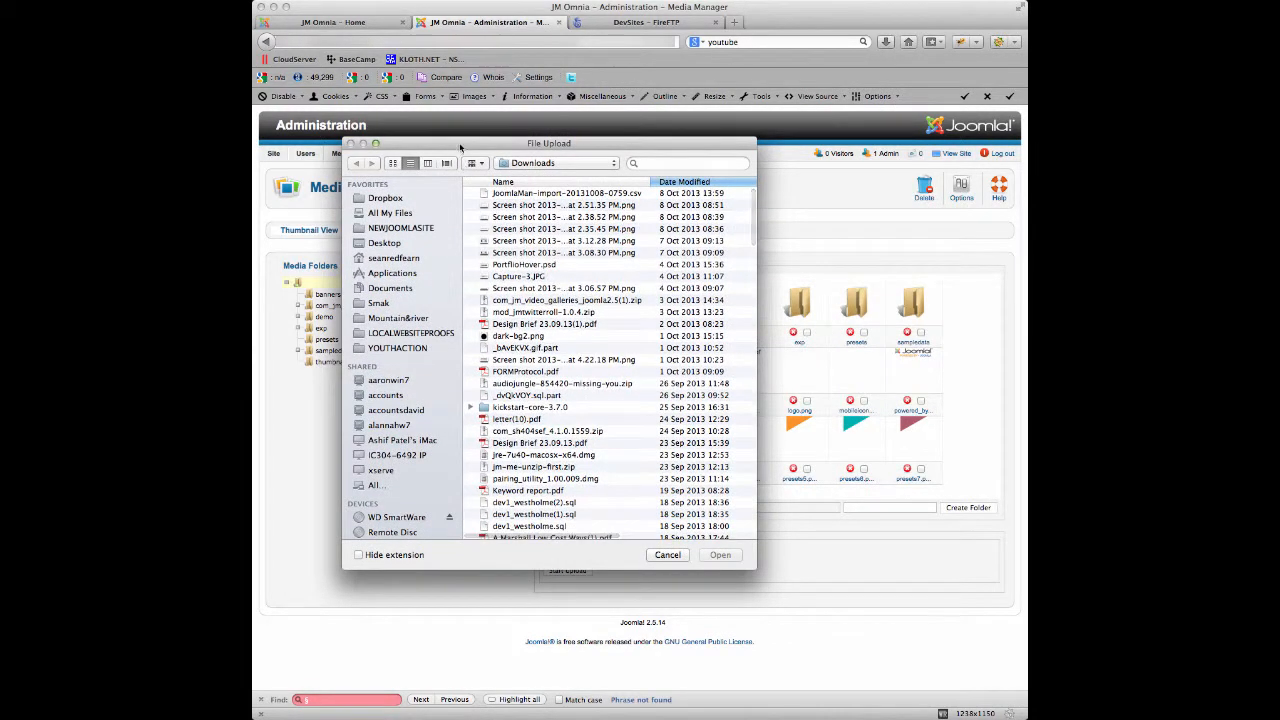
click(385, 243)
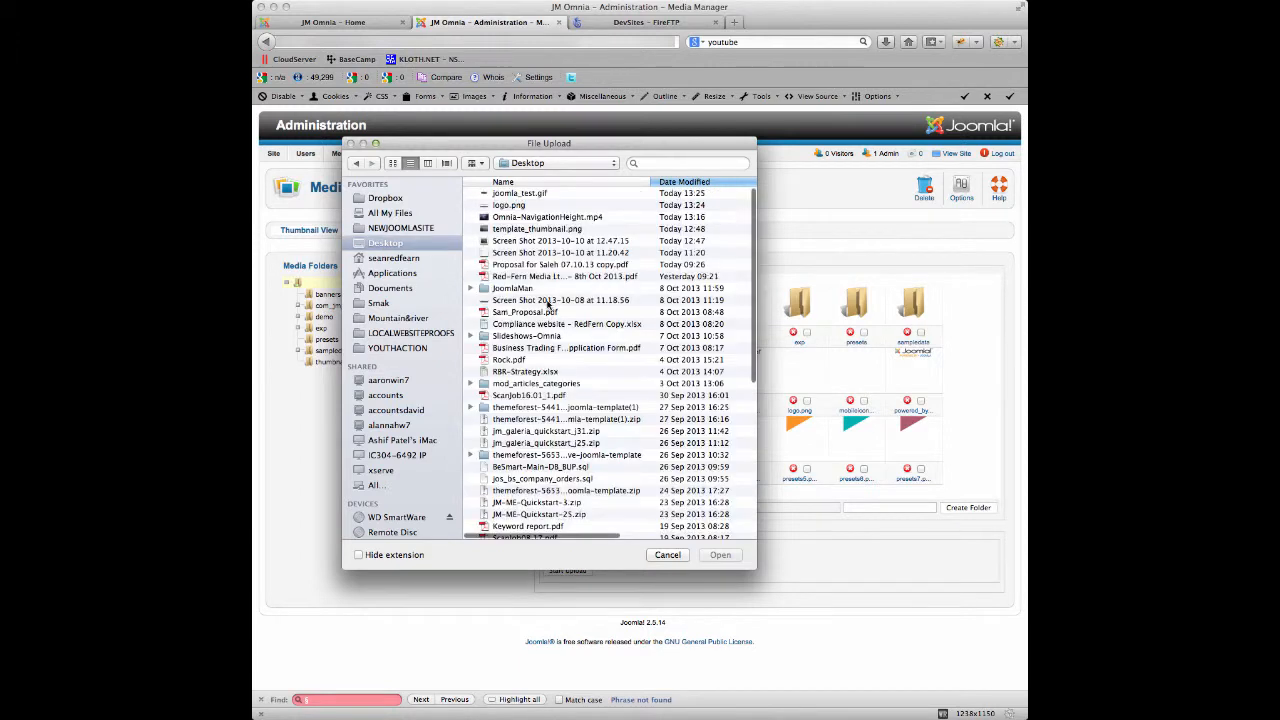
click(520, 193)
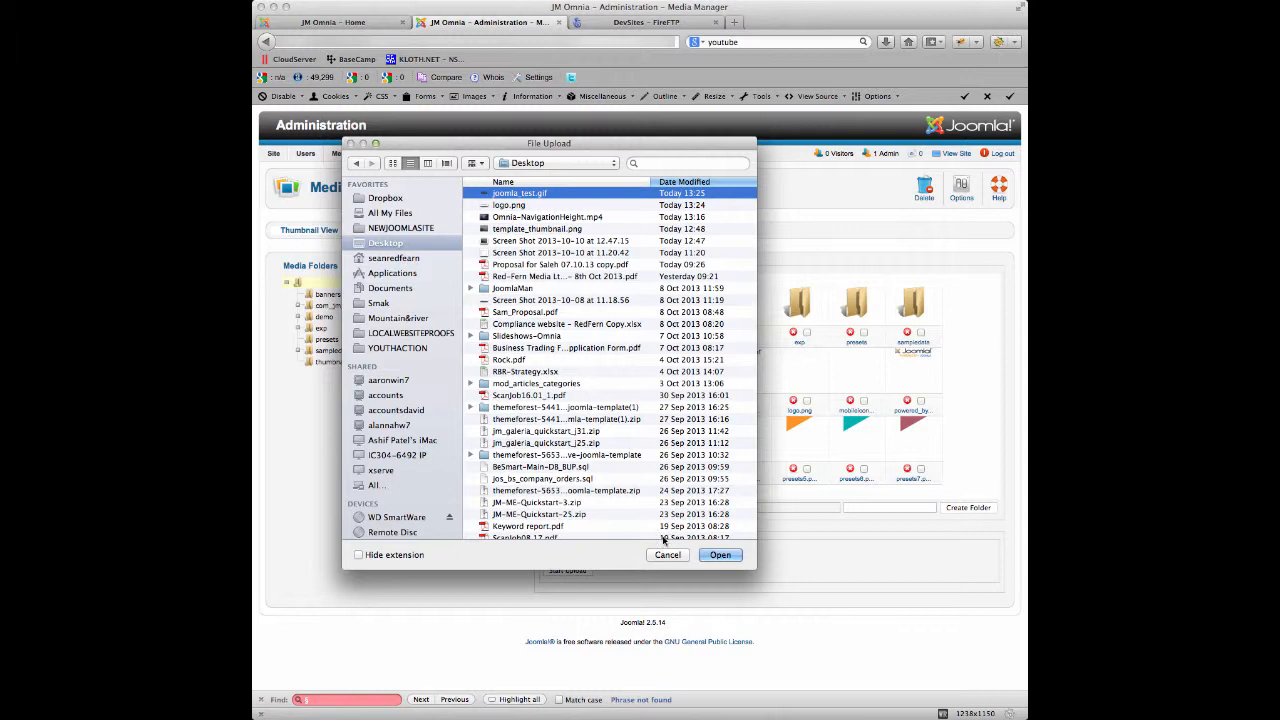
click(720, 555)
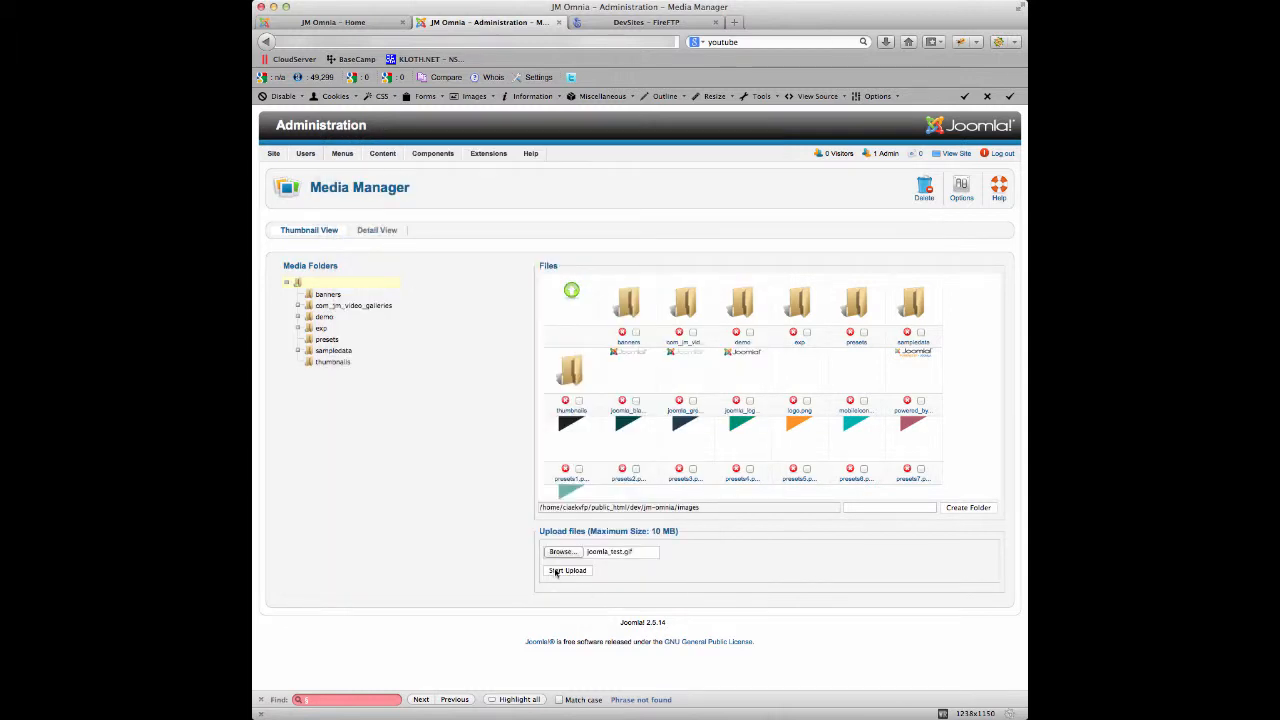
click(567, 570)
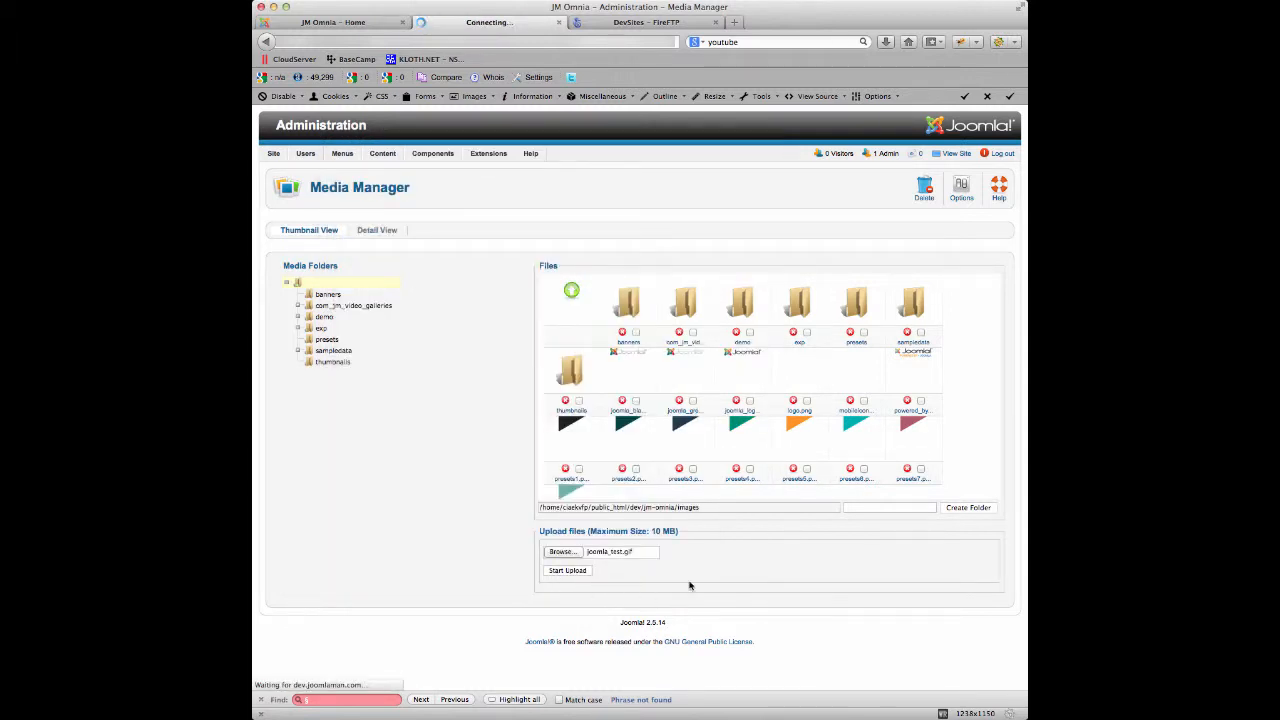
click(567, 570)
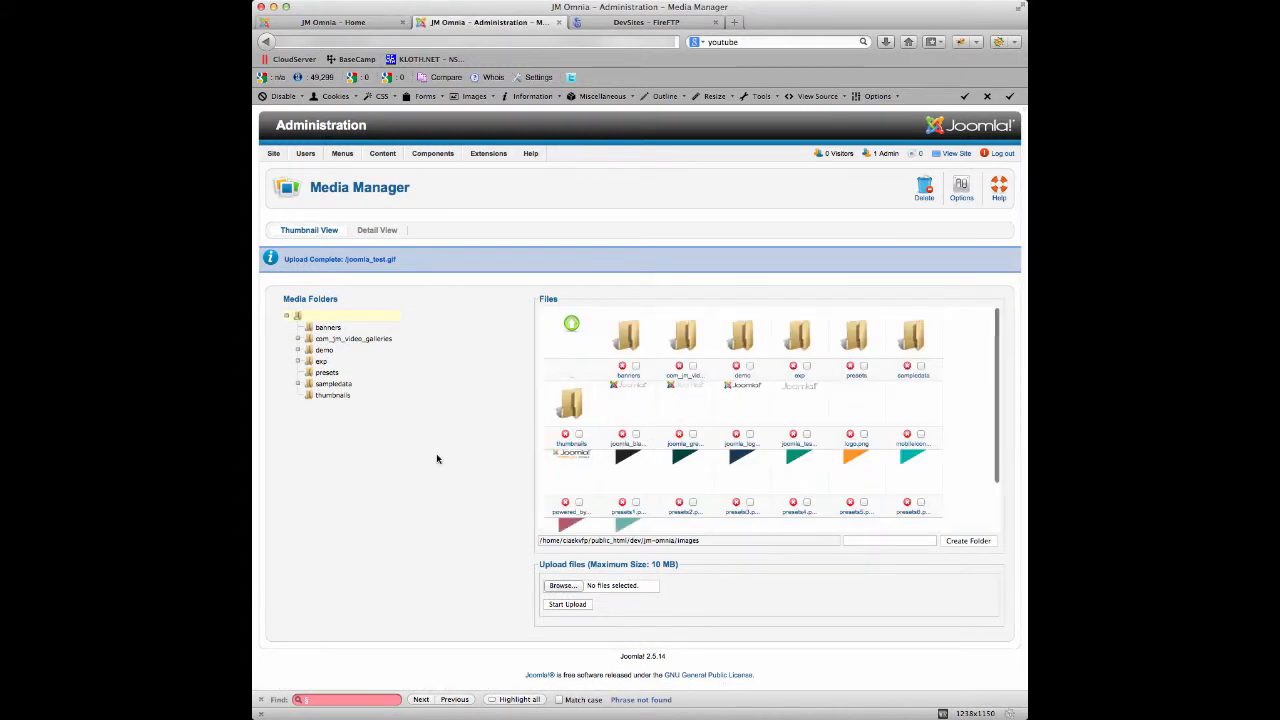
- Reopen jm_omnia - Default from Extensions > Template Manager on its Basic tab
click(488, 153)
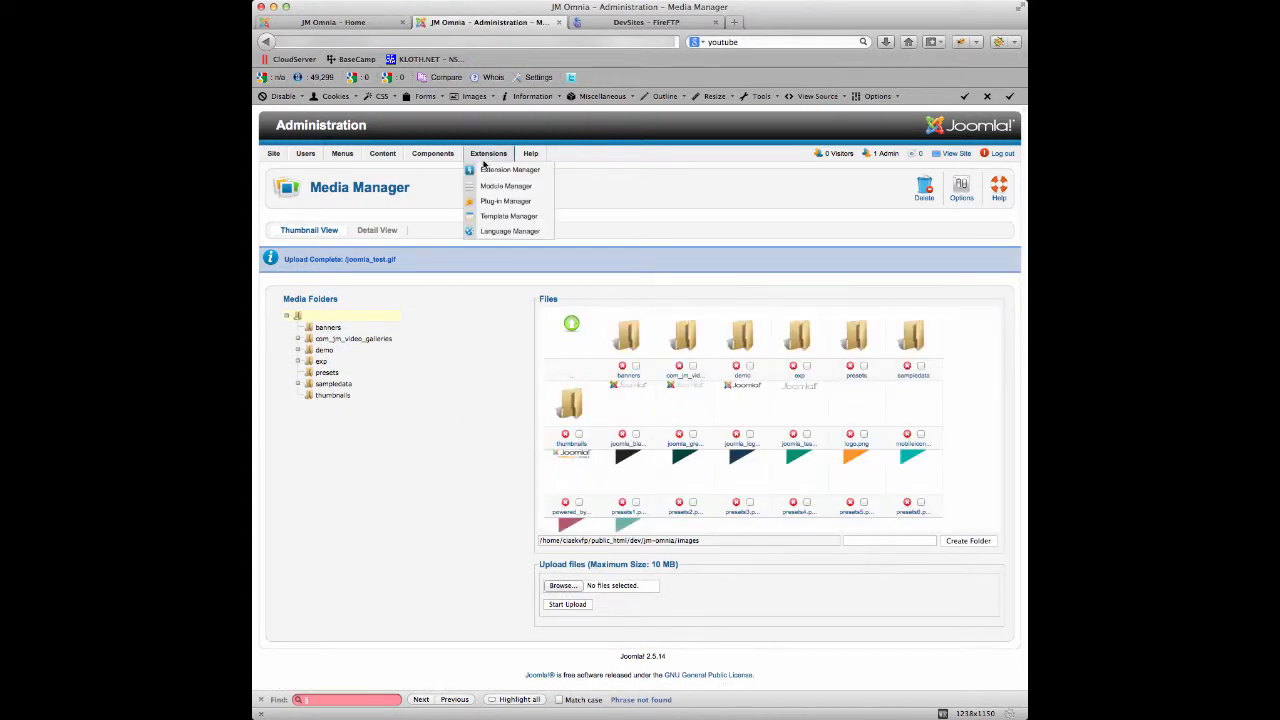
mouse_move(509, 216)
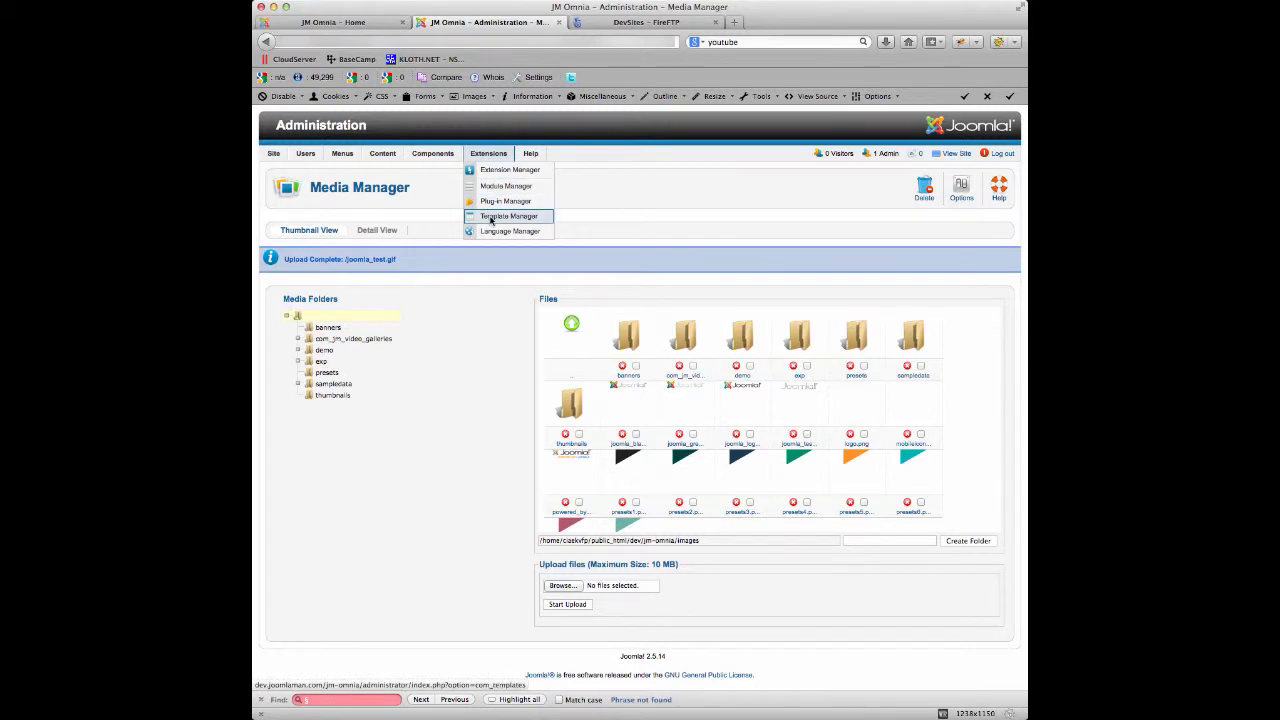
click(508, 216)
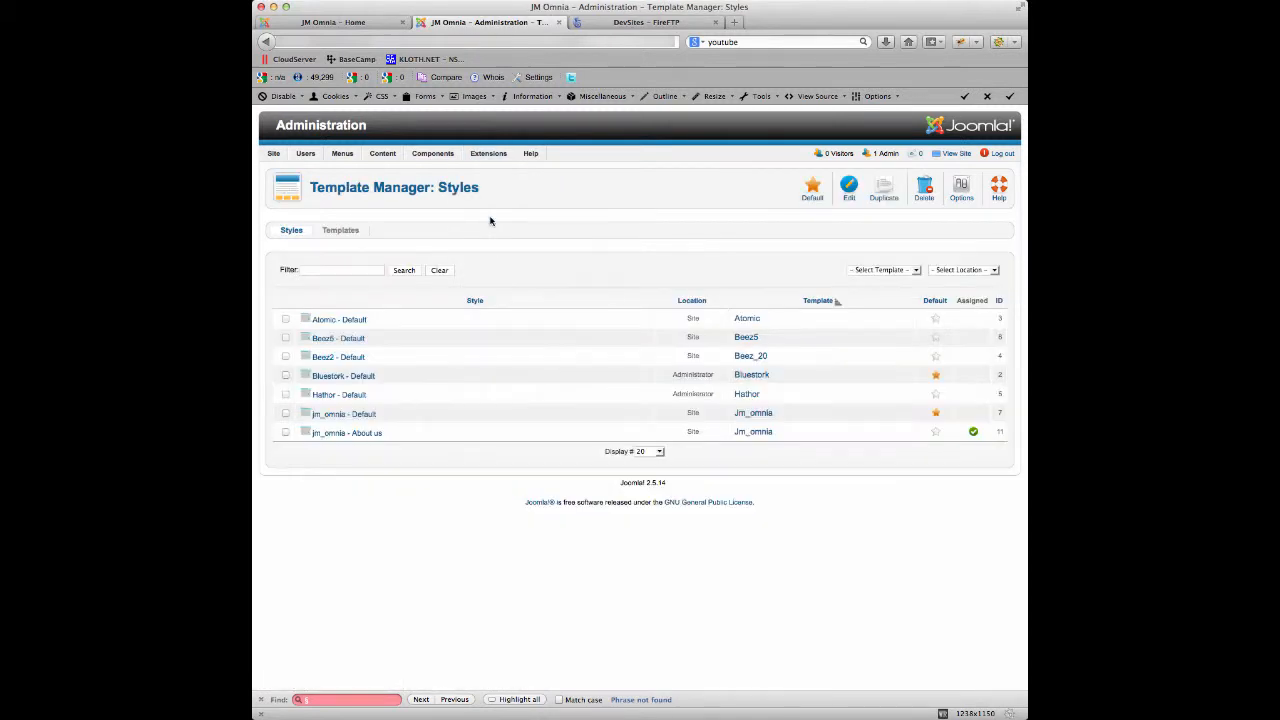
click(343, 413)
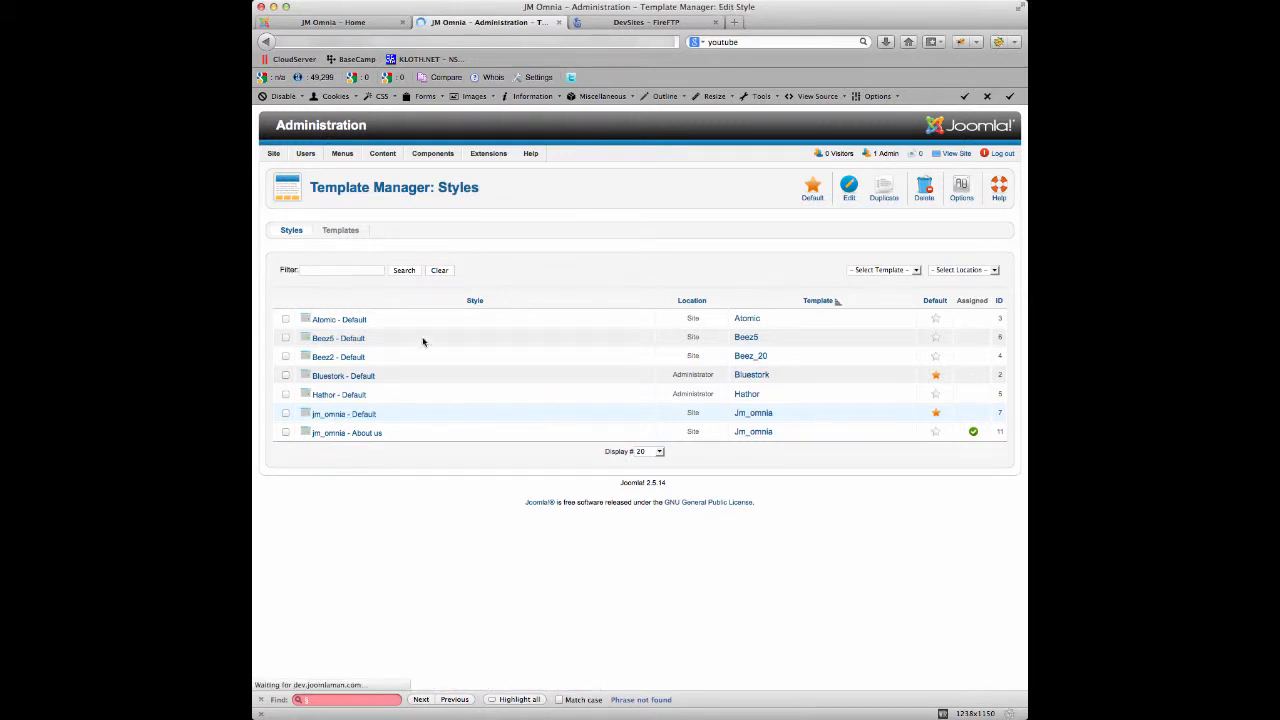
click(344, 413)
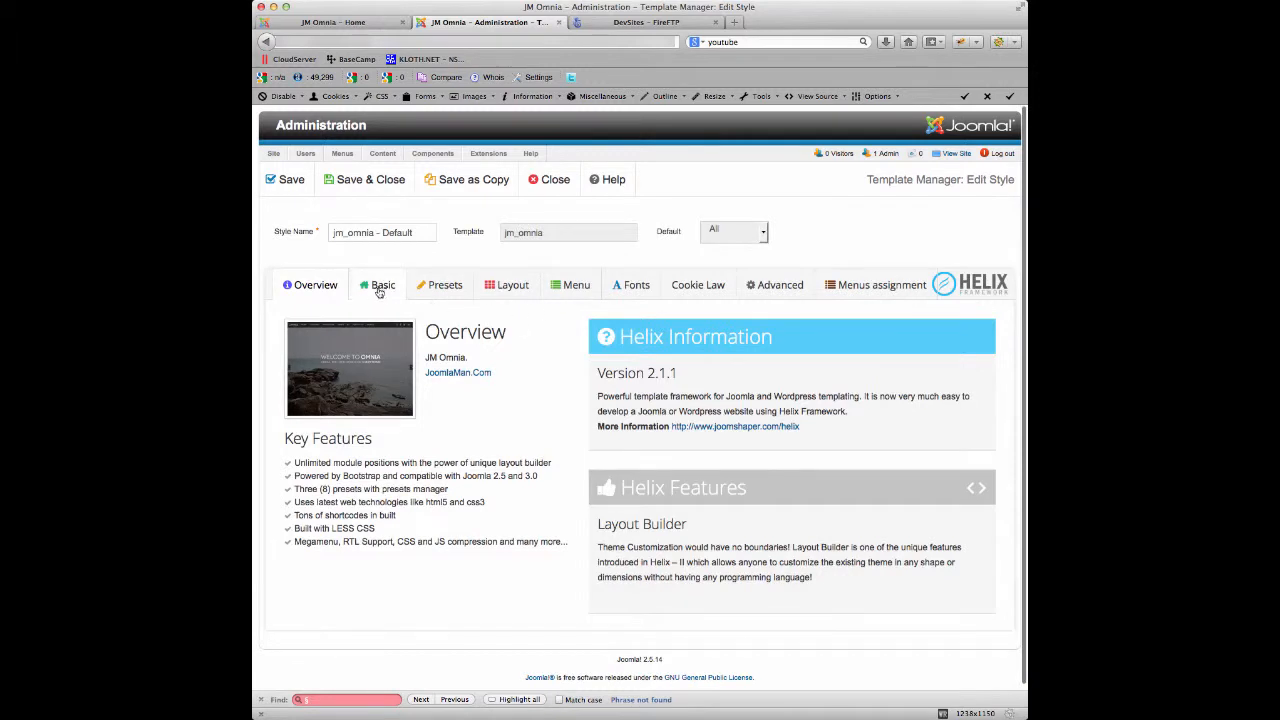
click(382, 285)
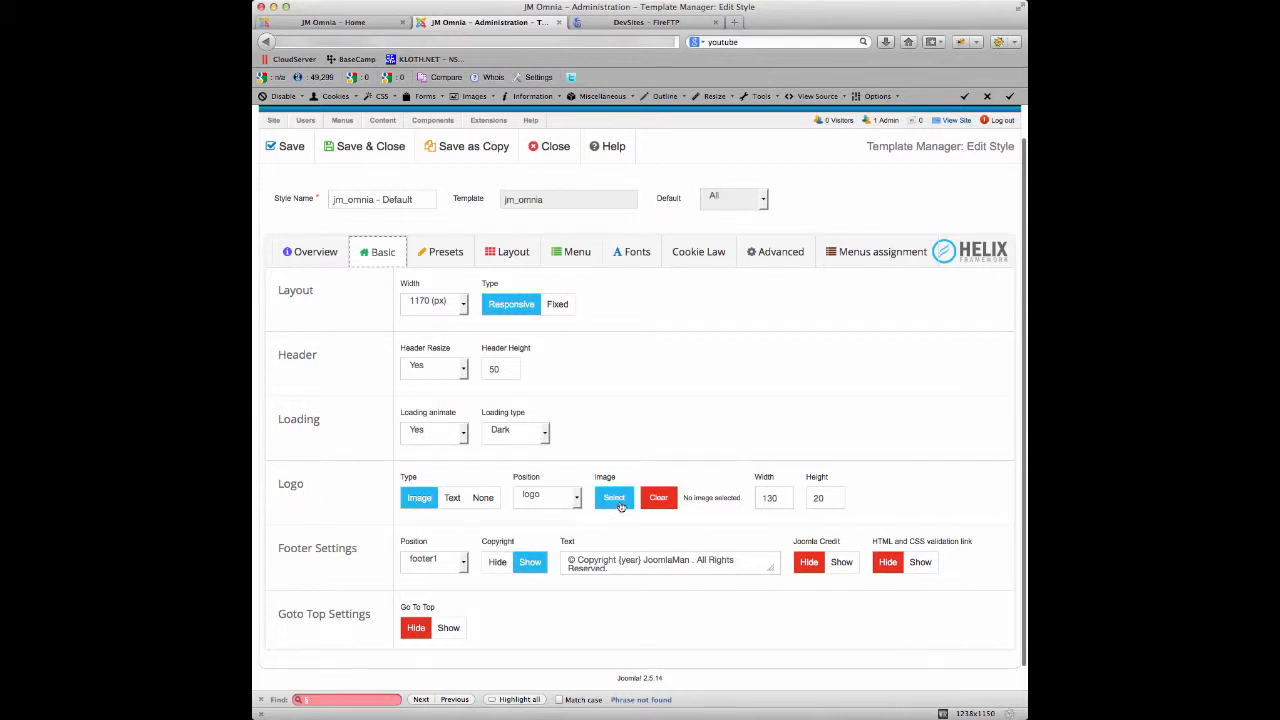
- Insert joomla_test.gif as the Logo image and save the jm_omnia - Default style
click(614, 497)
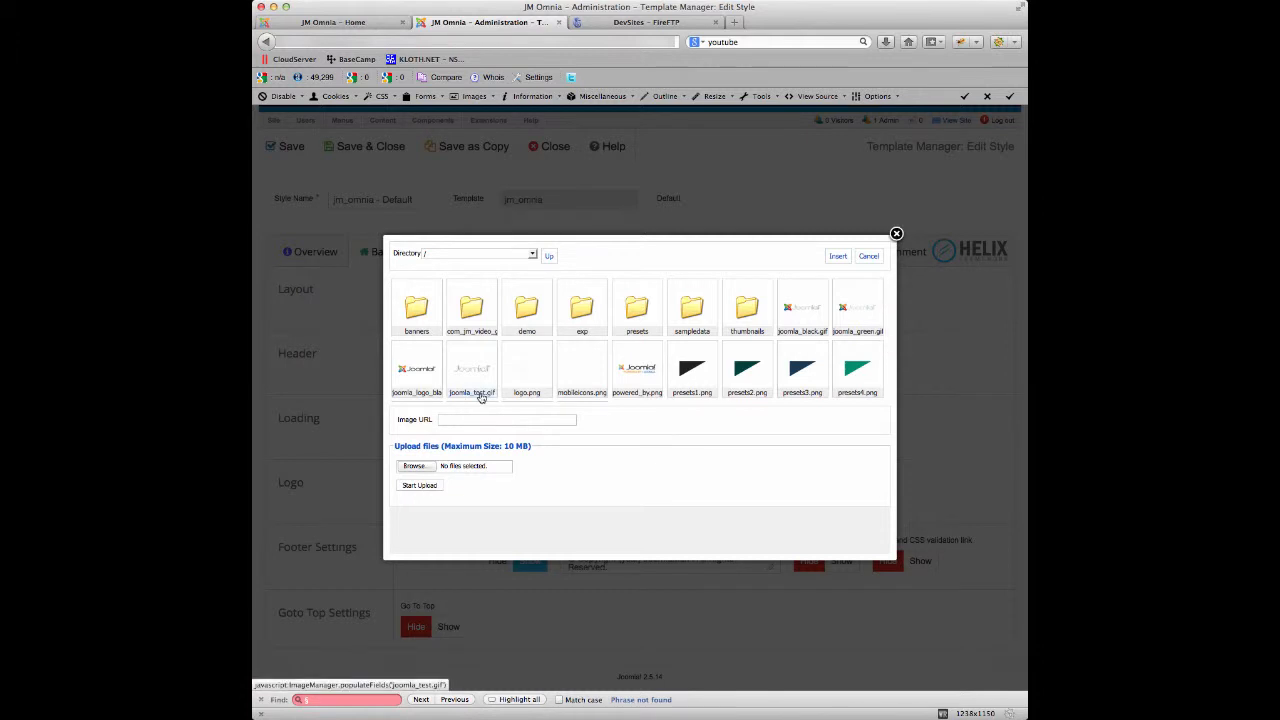
click(471, 368)
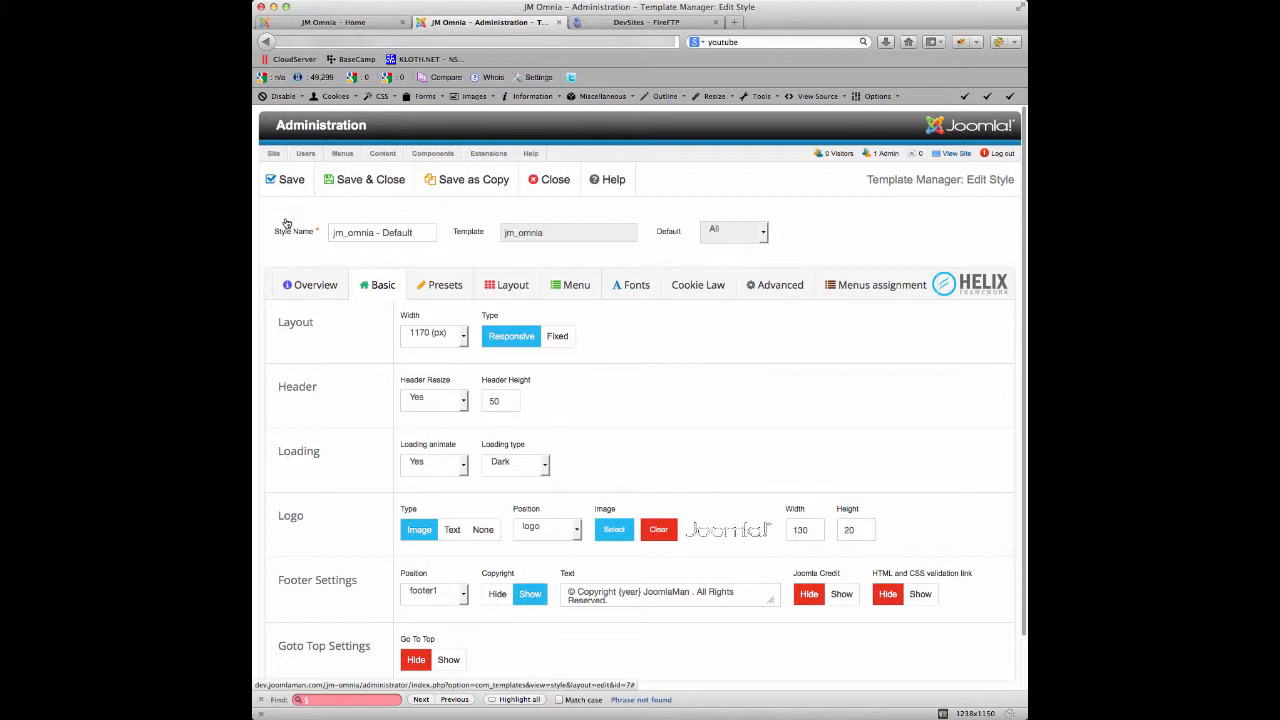
click(291, 179)
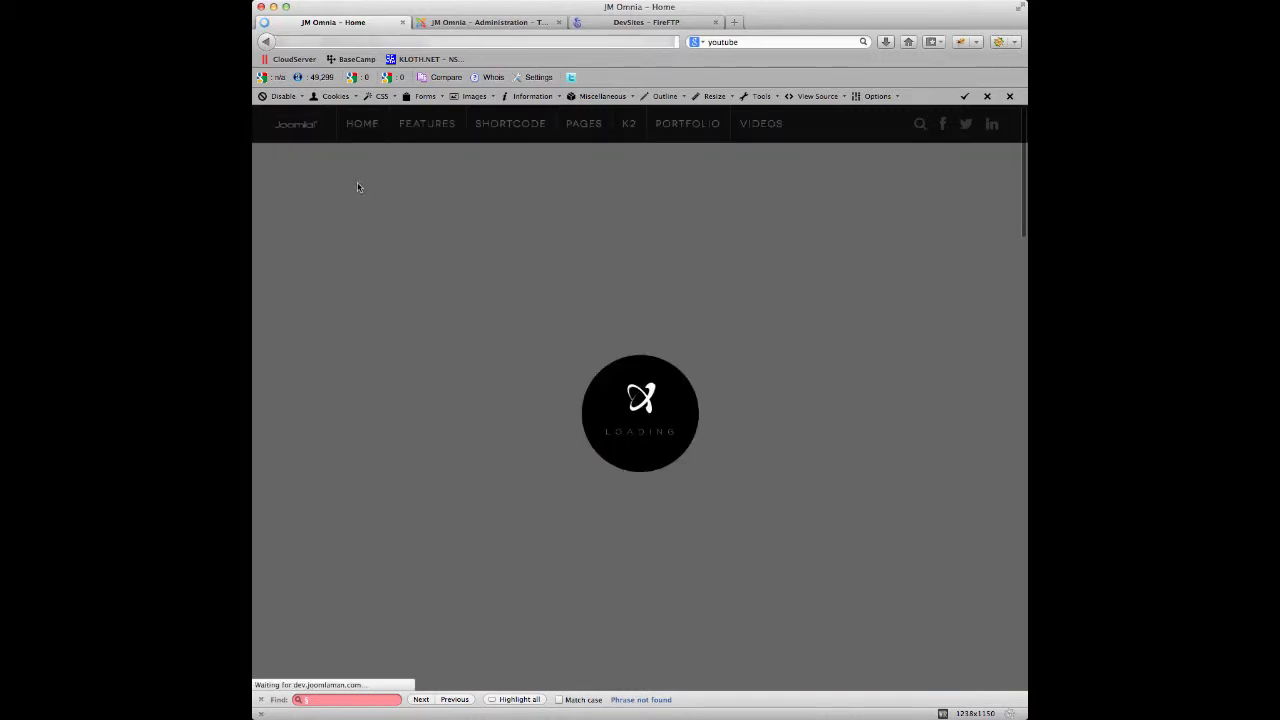
mouse_move(312, 148)
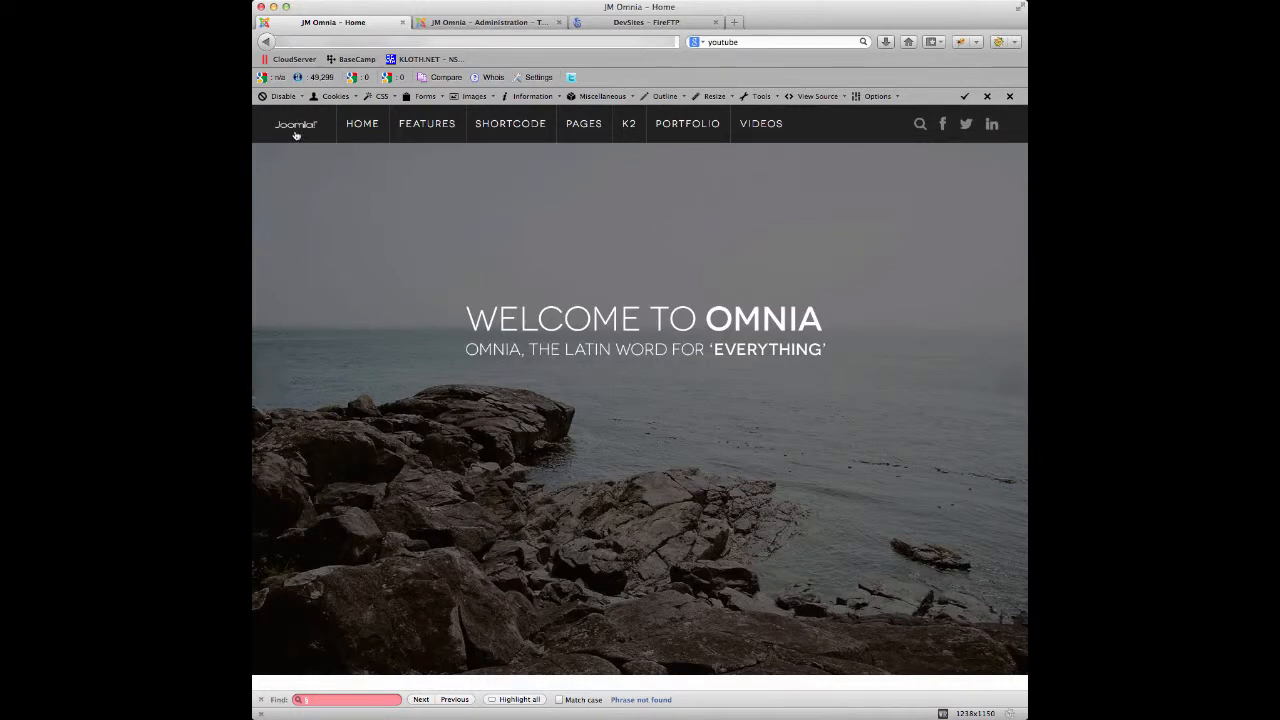
mouse_move(296, 124)
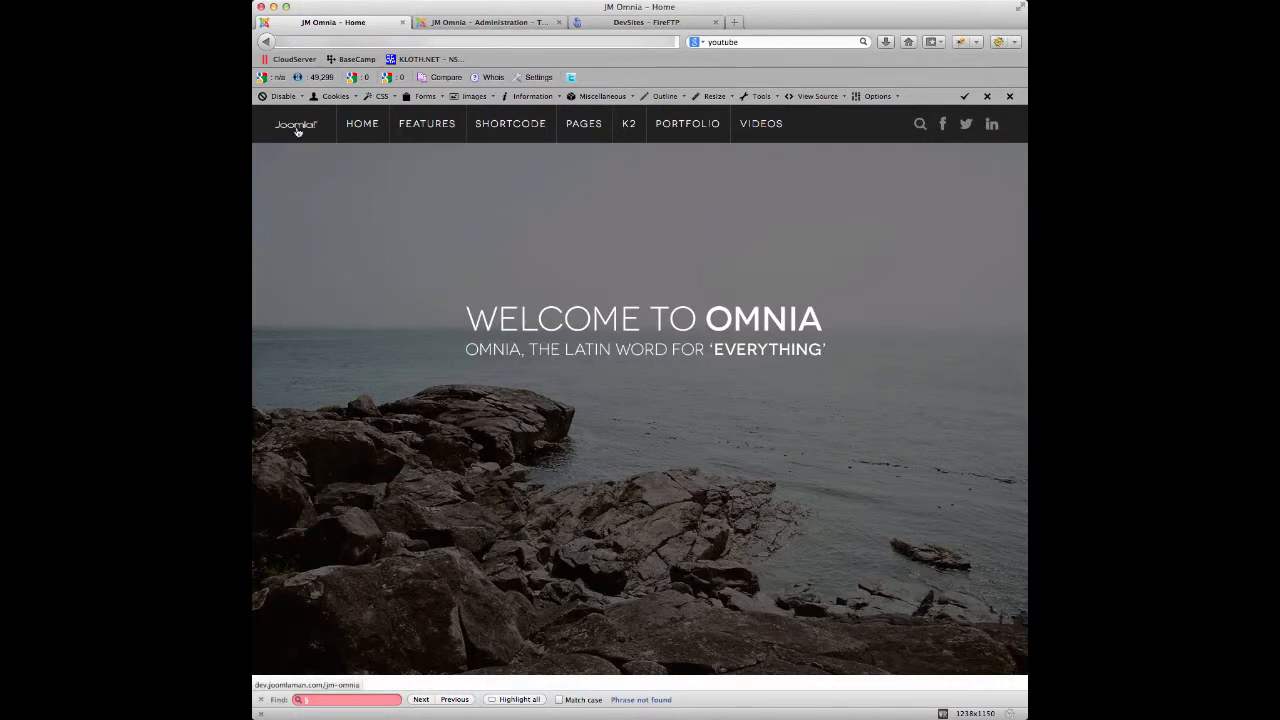
- Scroll the reloaded JM Omnia homepage to check the Joomla test logo in the header
scroll(down, 3)
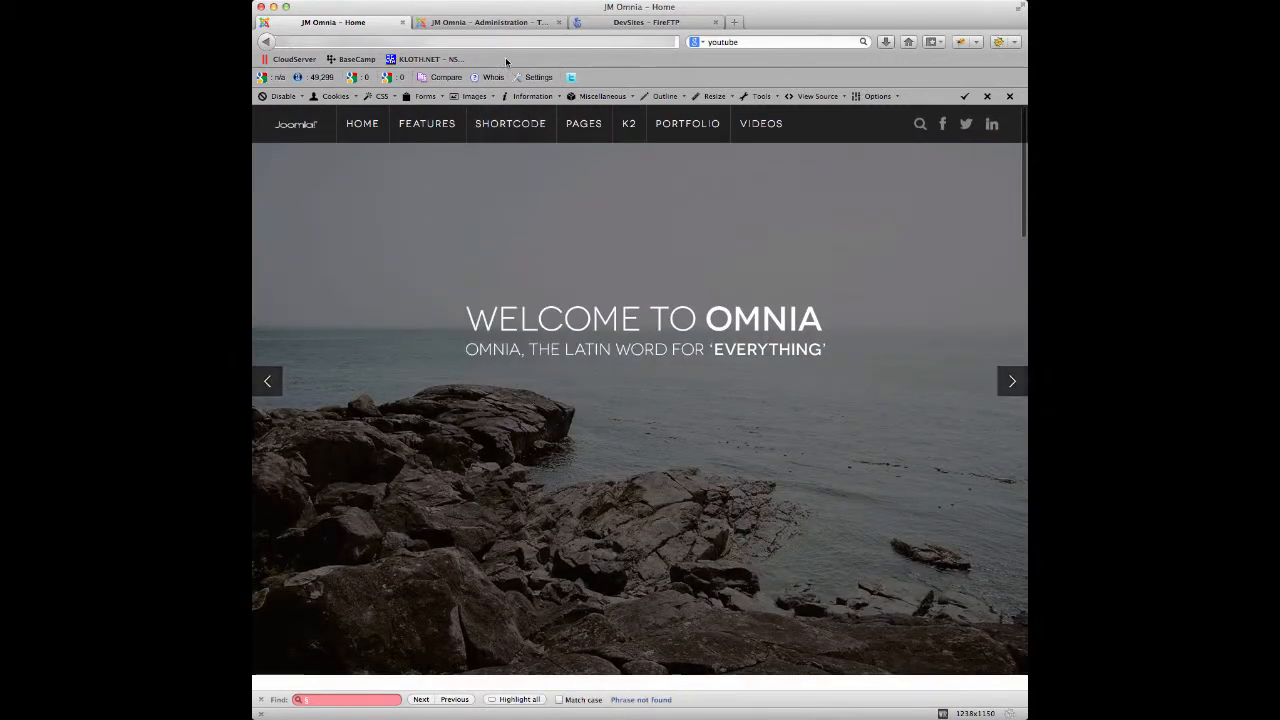
- Back in the admin Basic tab, select logo.png as the Logo image
click(485, 22)
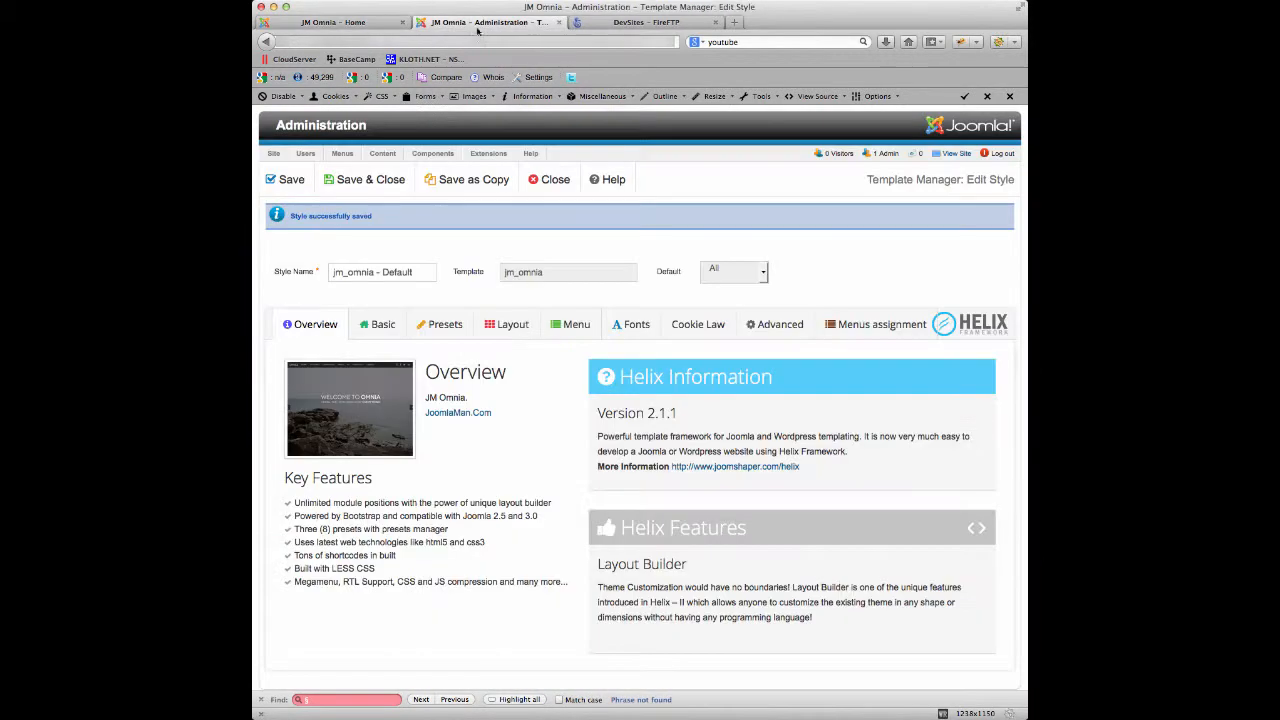
click(377, 324)
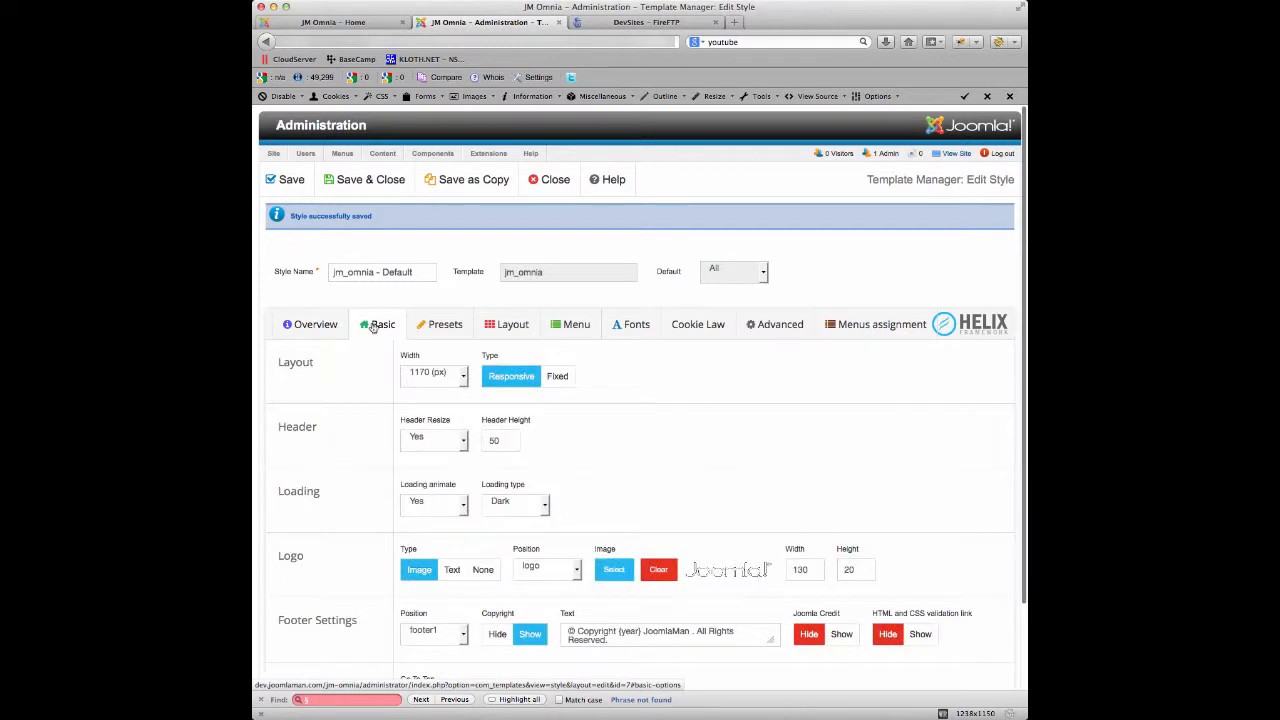
click(577, 497)
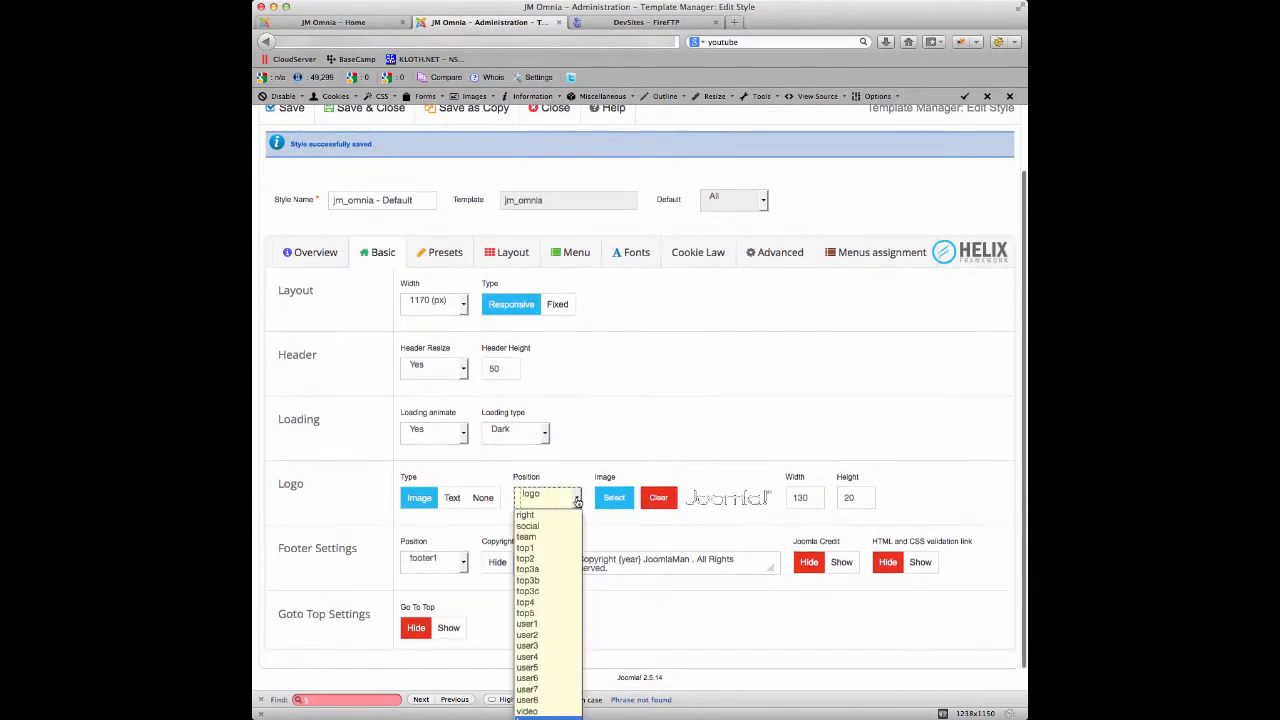
click(613, 497)
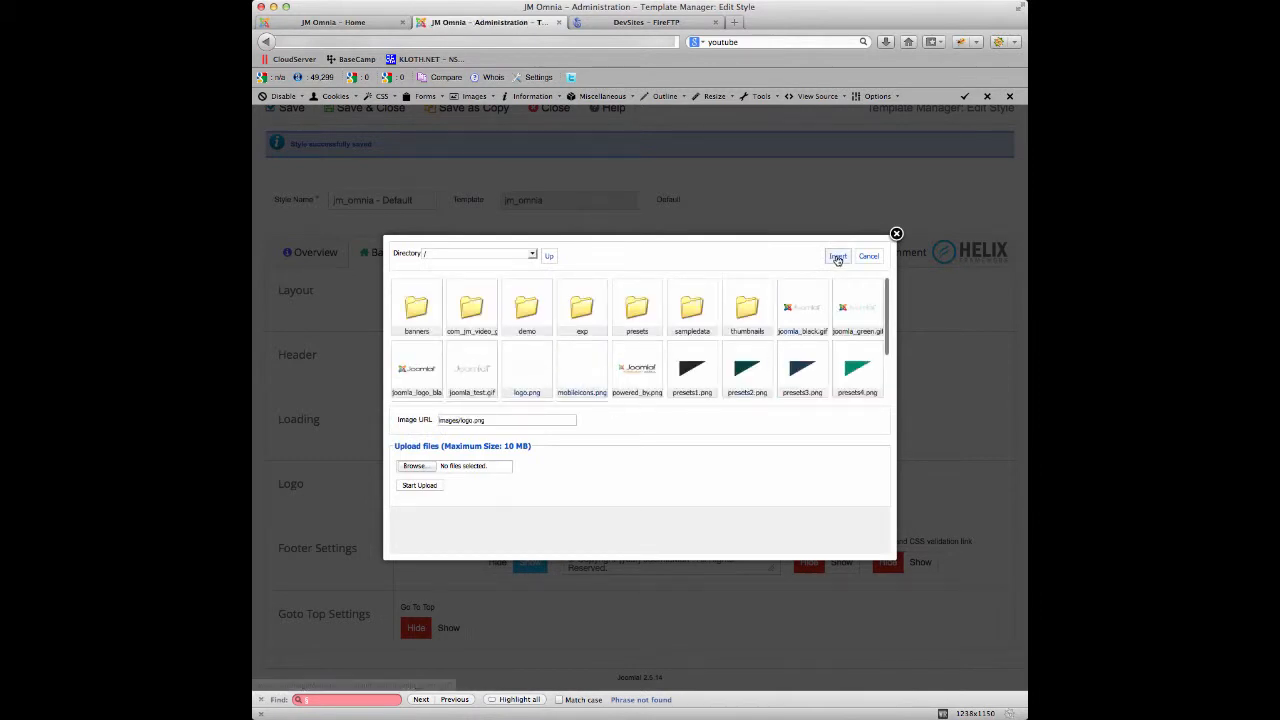
click(838, 256)
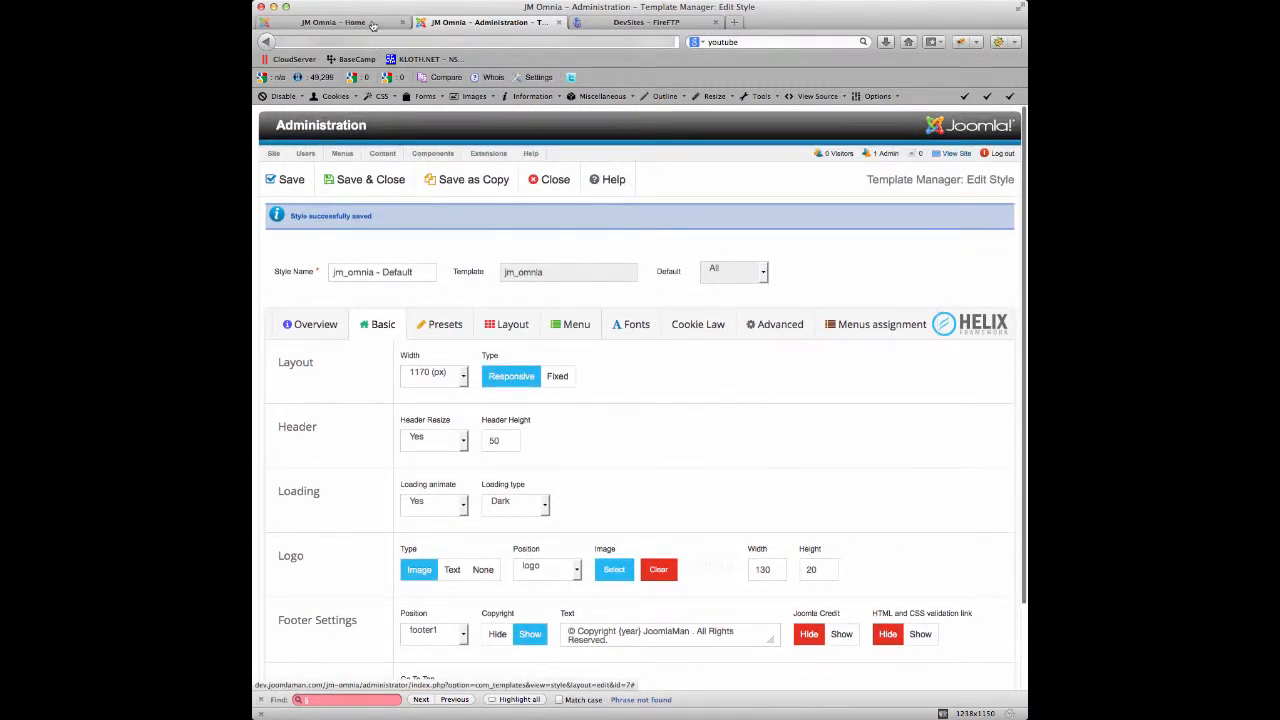
- Switch back to the JM Omnia homepage as it reloads with the original logo
click(291, 179)
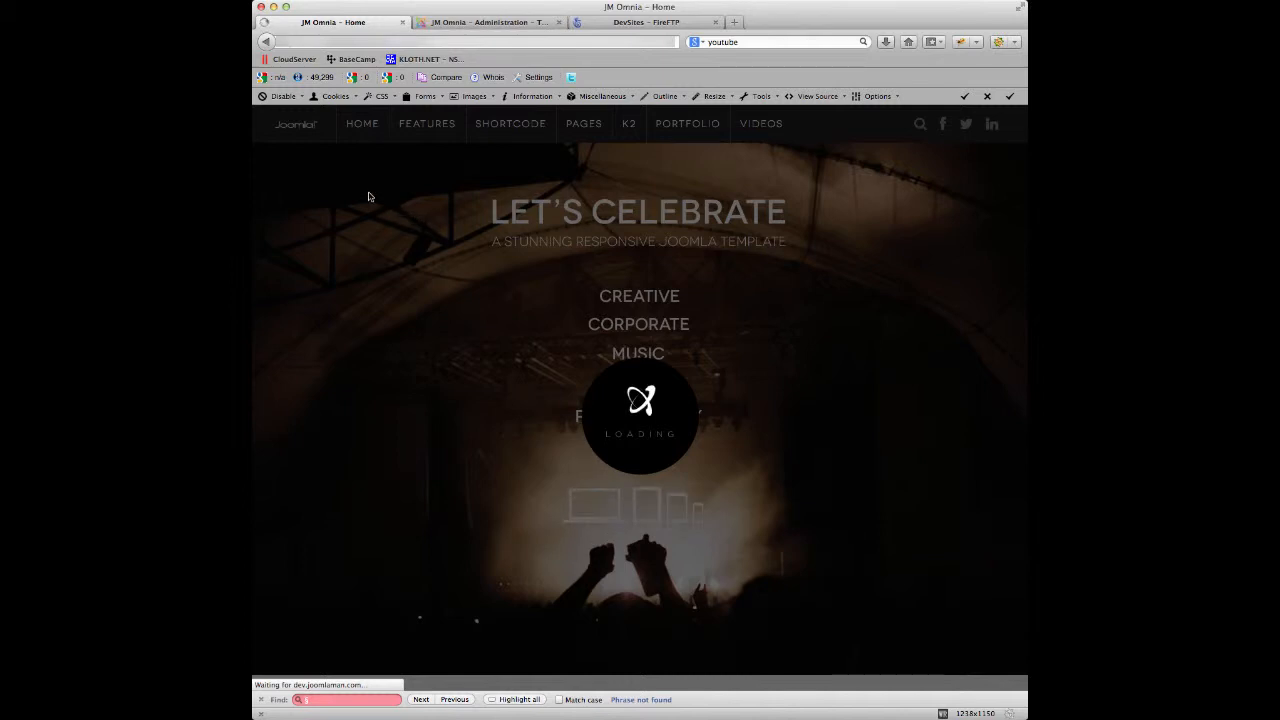
mouse_move(358, 240)
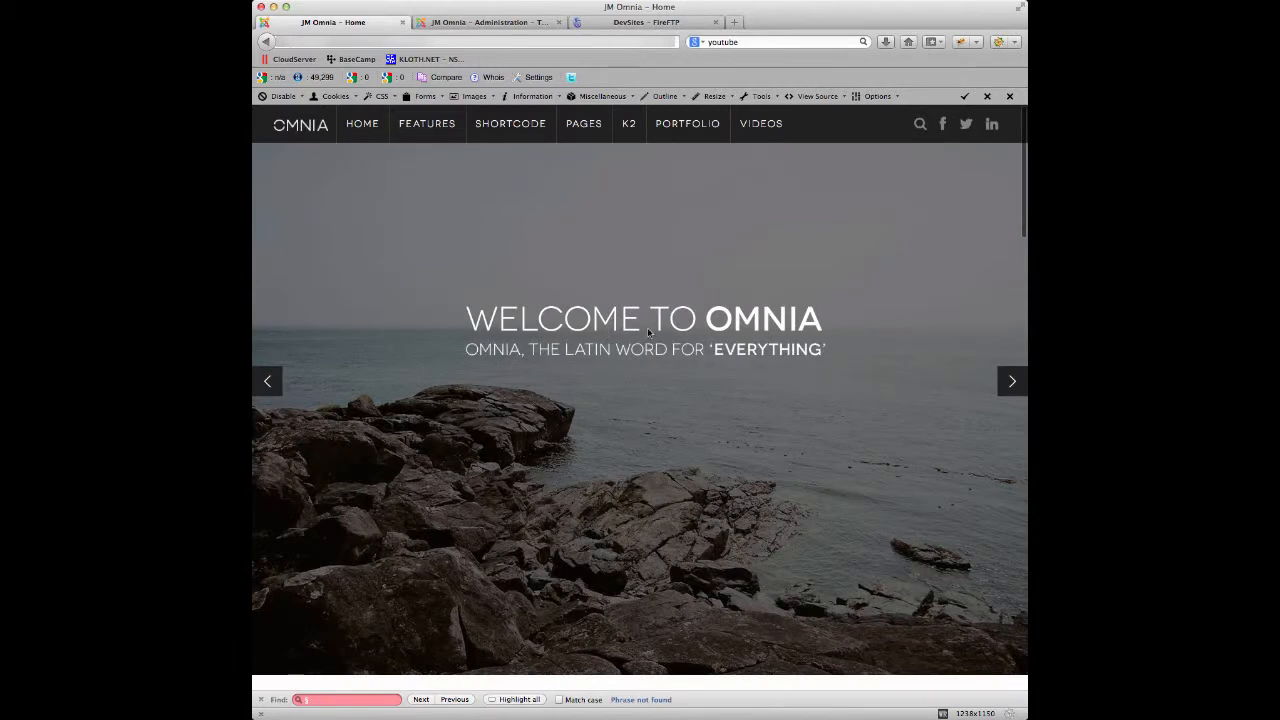
mouse_move(640, 335)
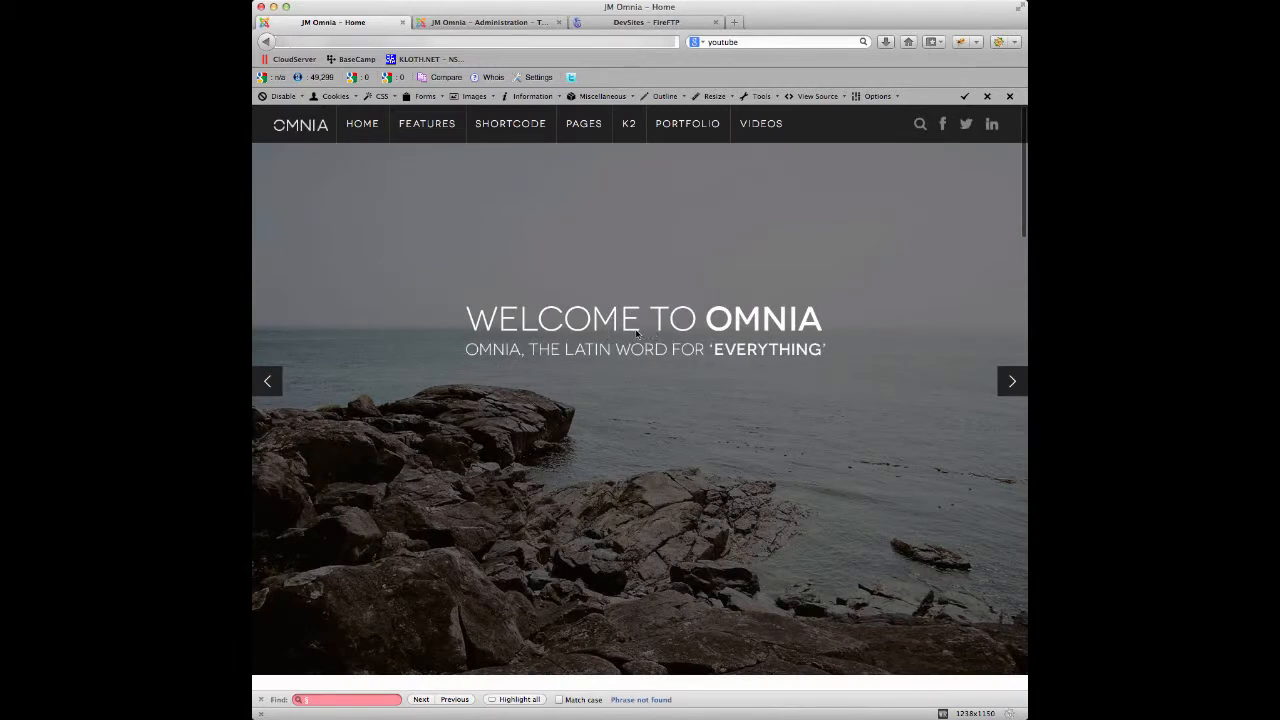